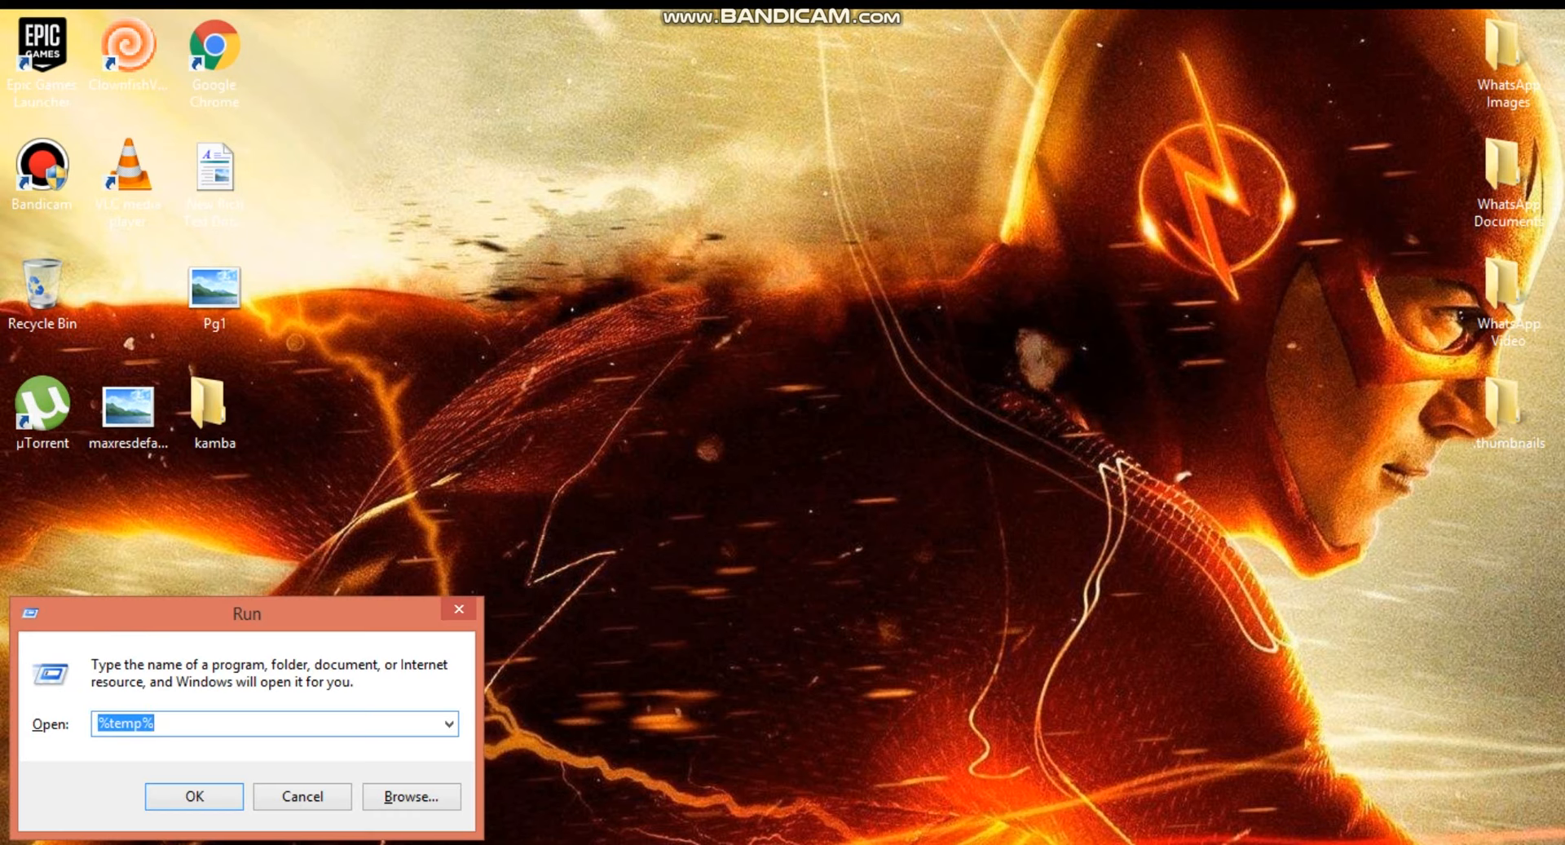
Run %temp% to open the user's Temp folder in File Explorer
left_click(269, 724)
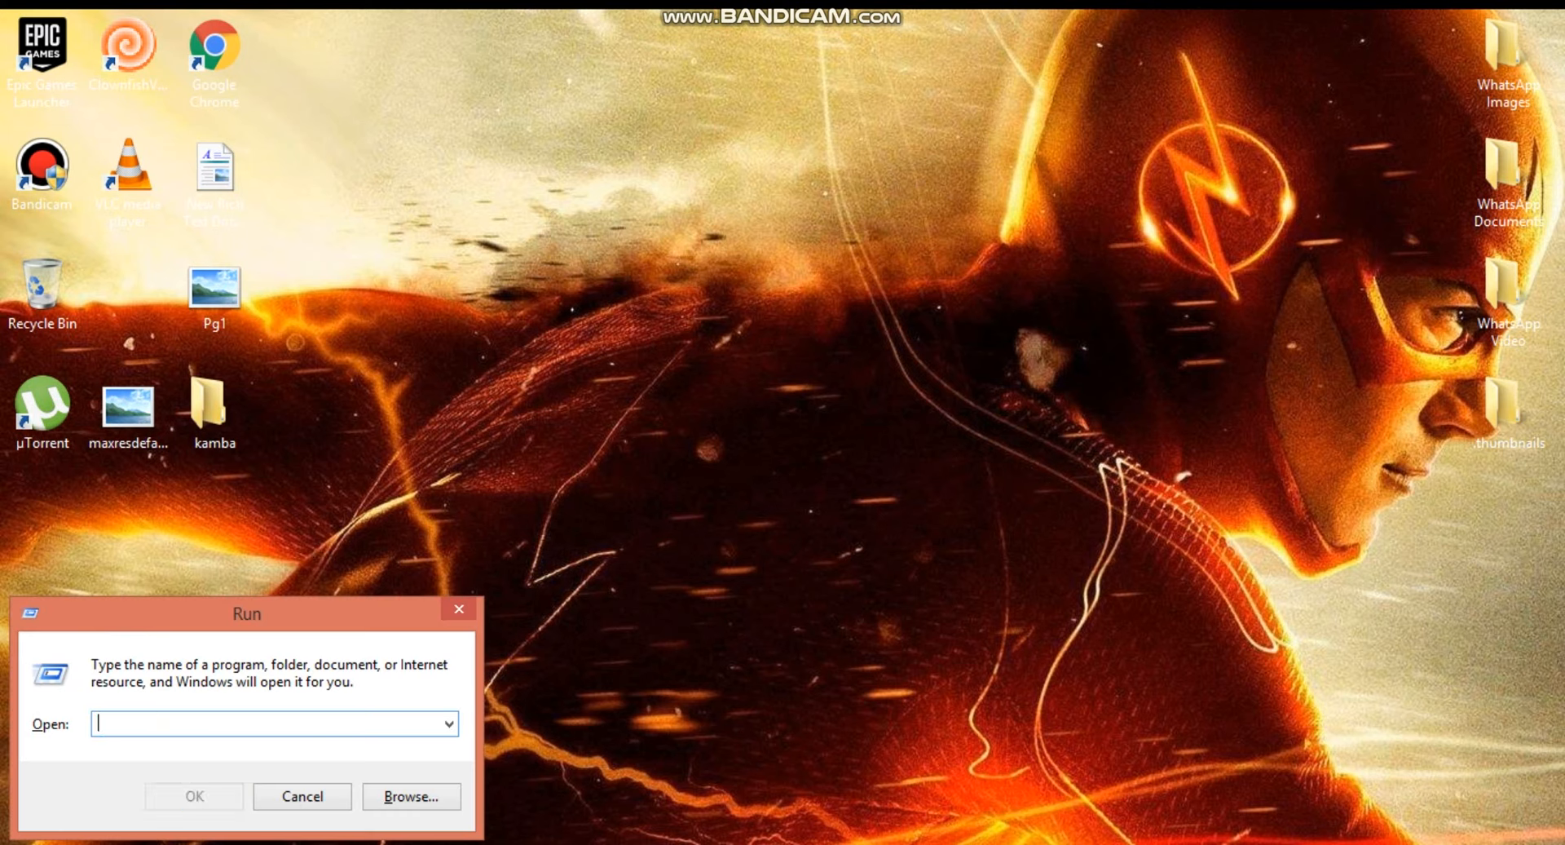
type("%")
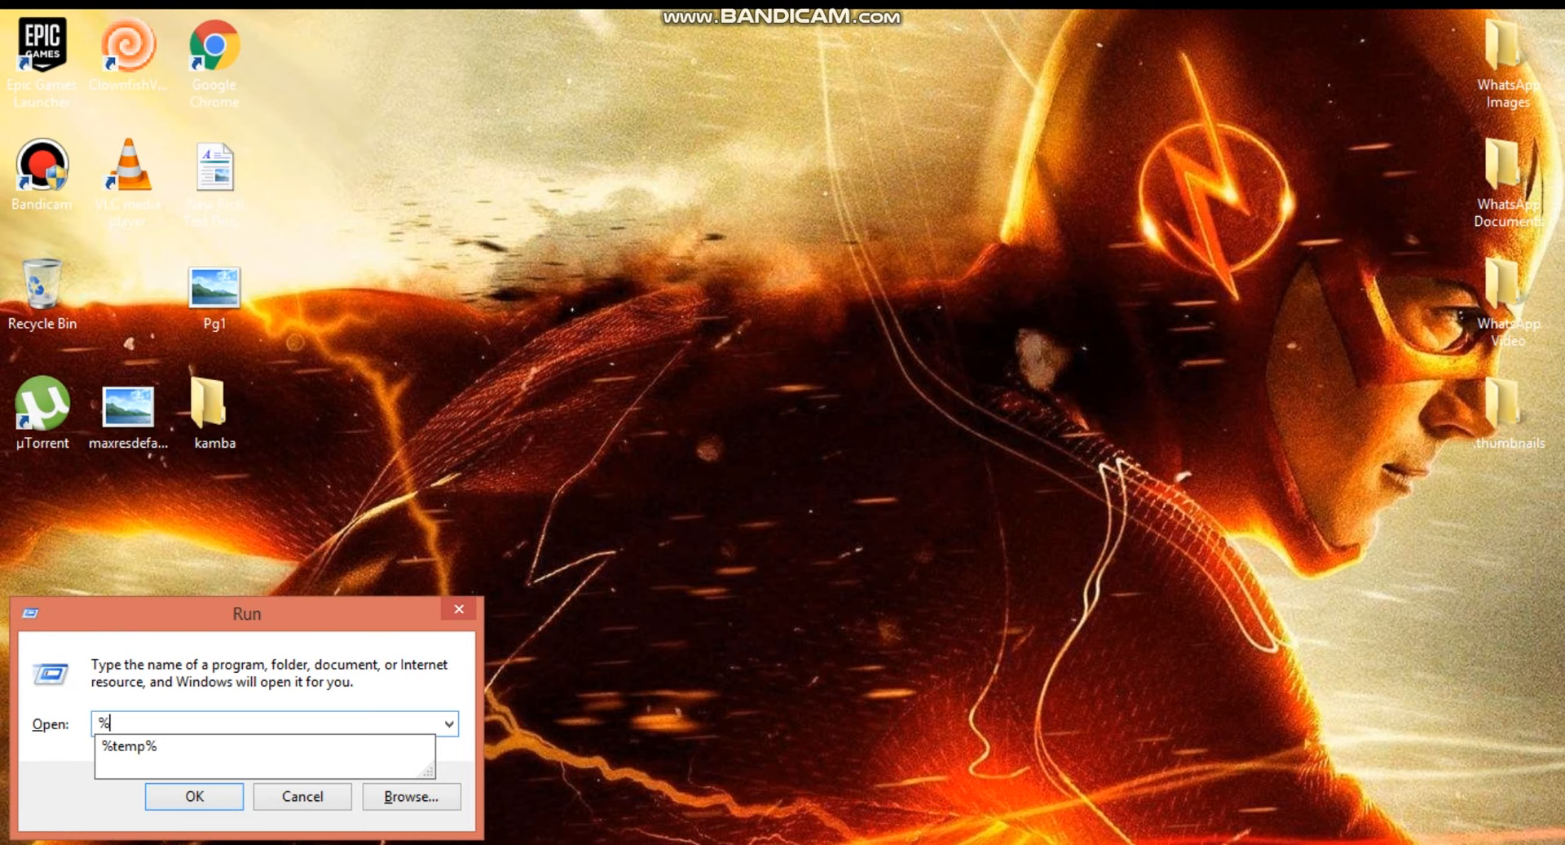
type("temp")
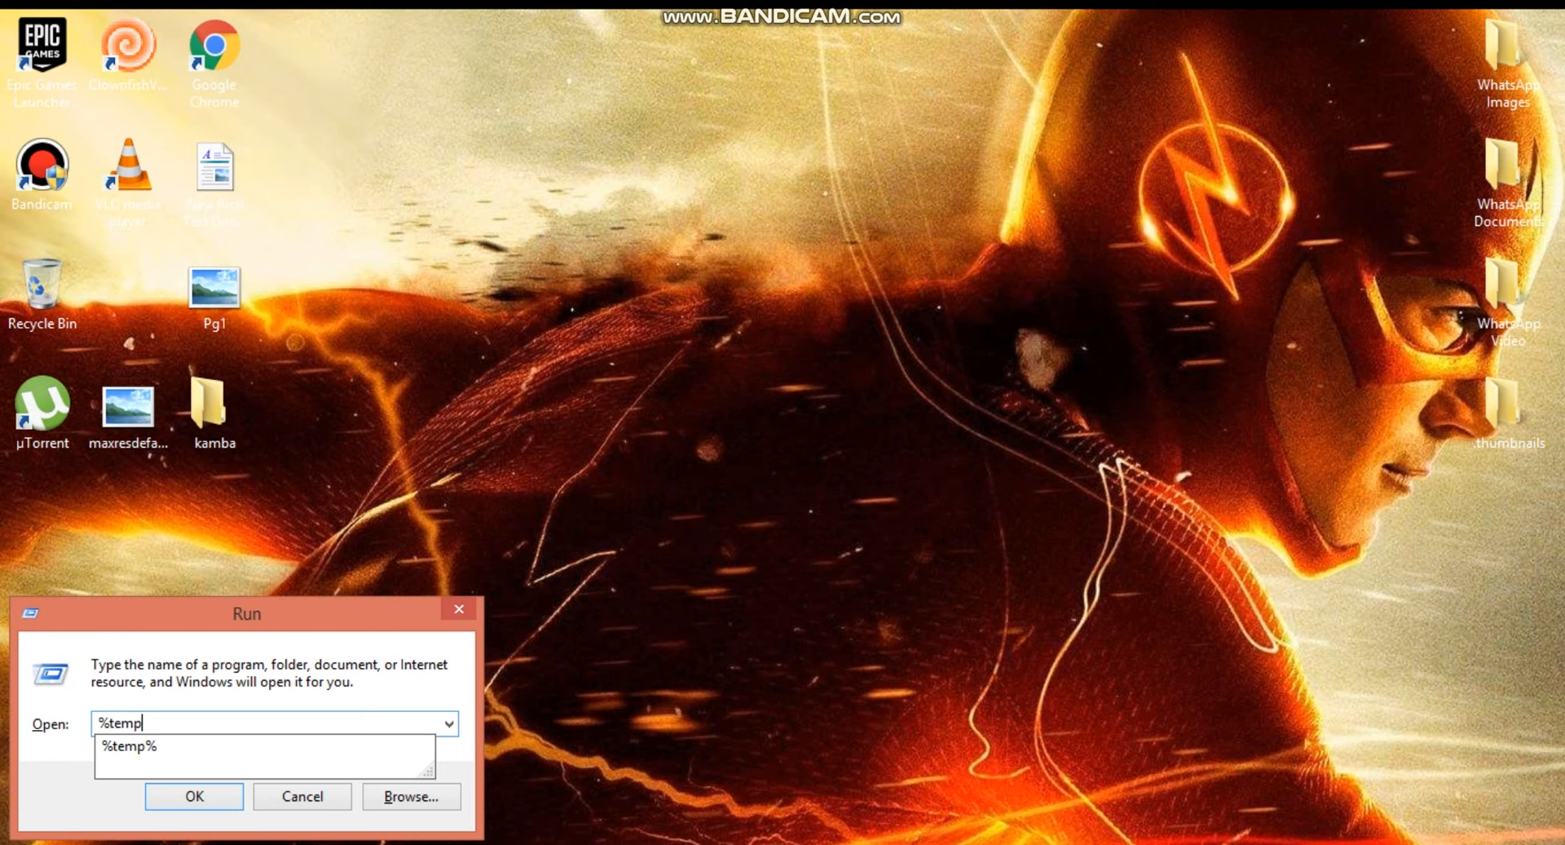
left_click(194, 796)
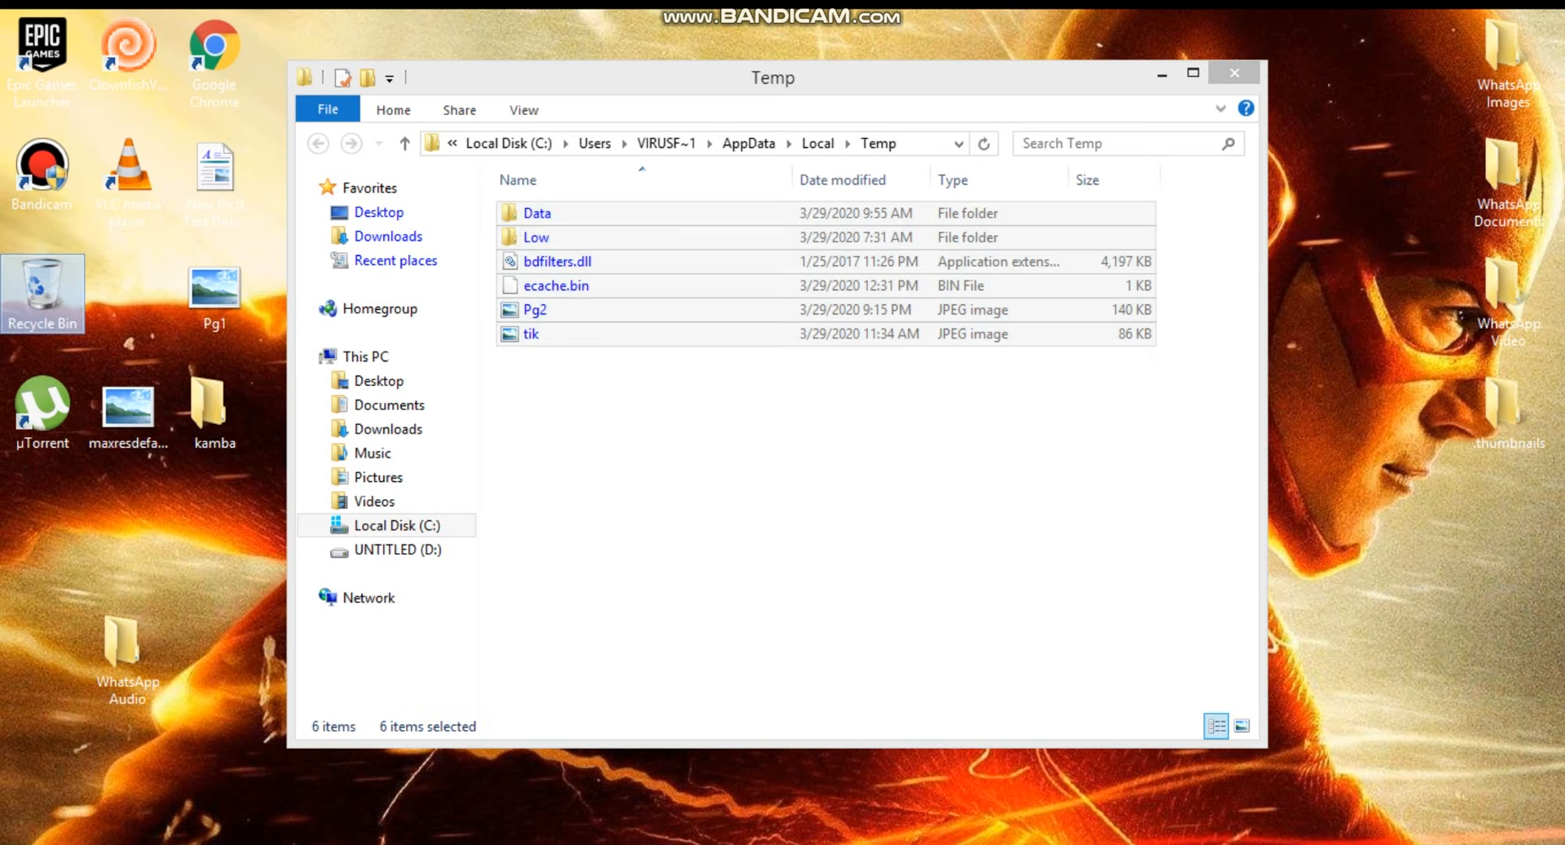
Permanently delete all six items in the Temp folder
key("Delete")
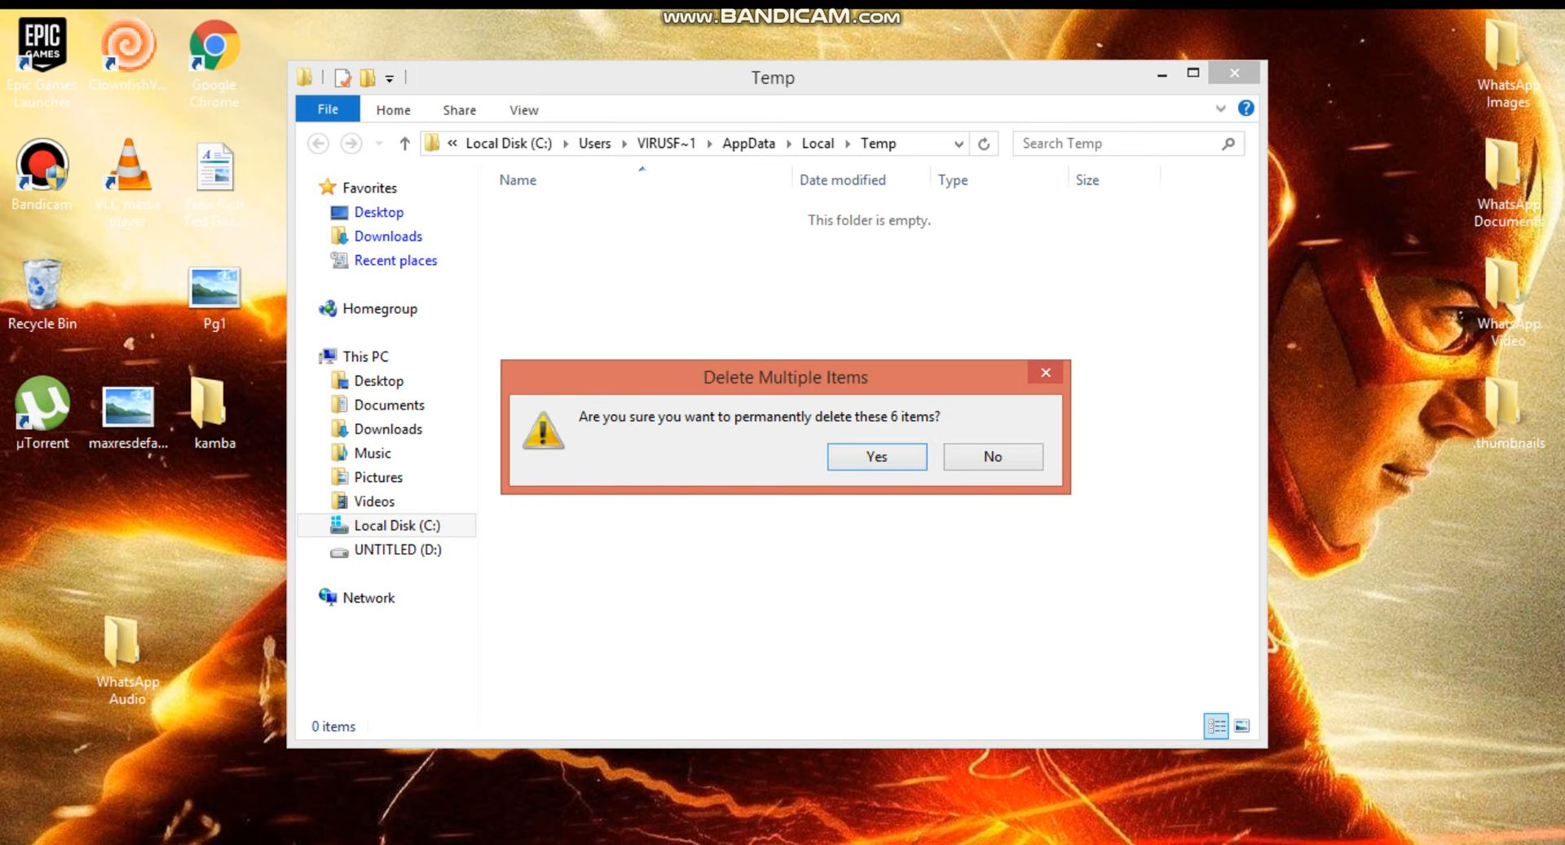
left_click(874, 457)
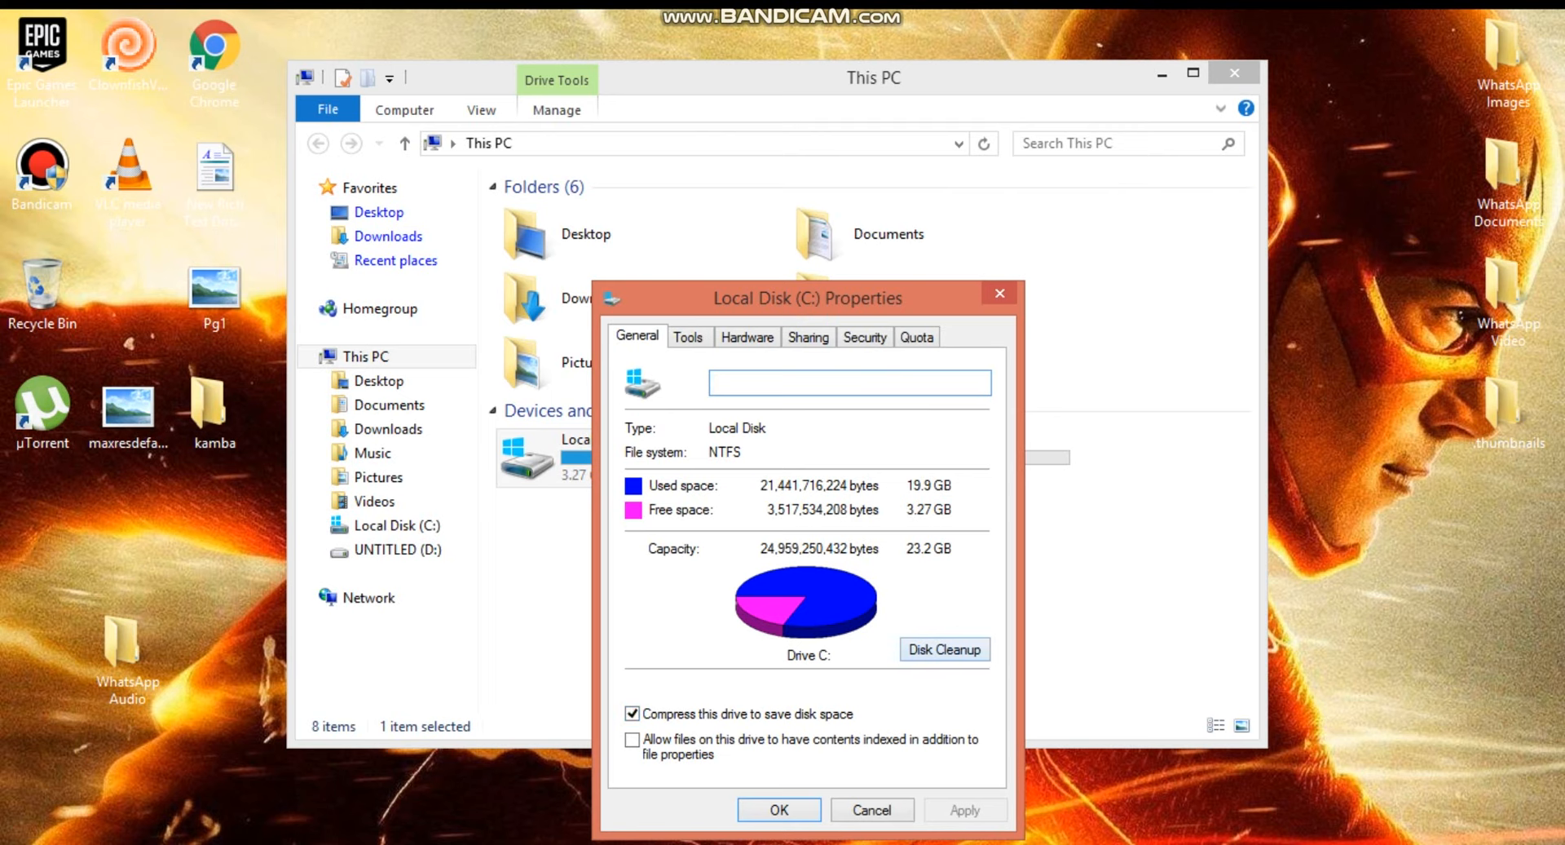
Run Disk Cleanup on drive C with an extra file category ticked and delete the files
left_click(943, 649)
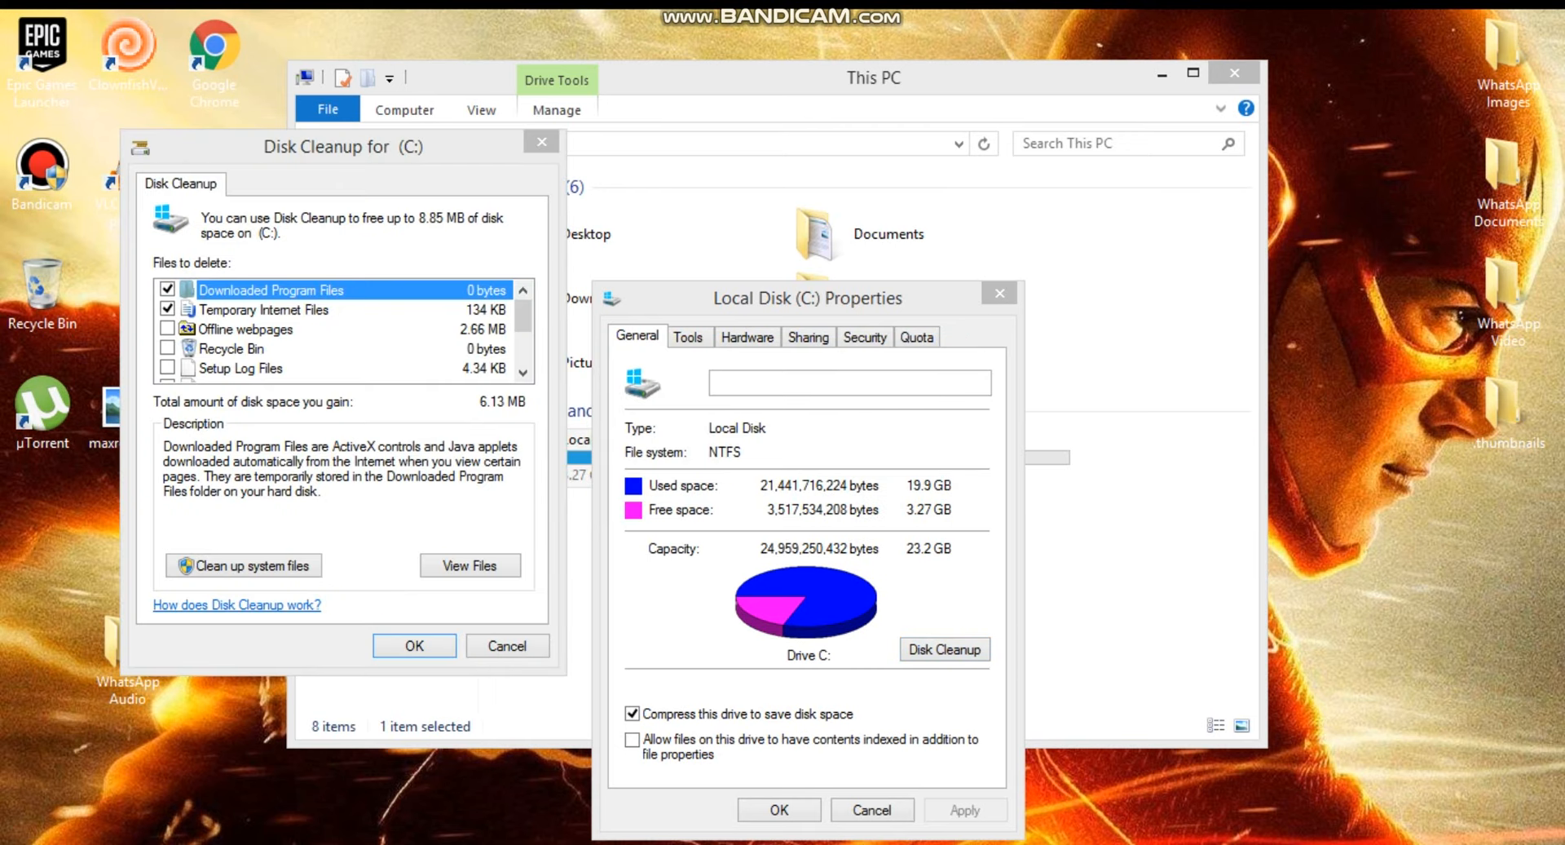
left_click(168, 347)
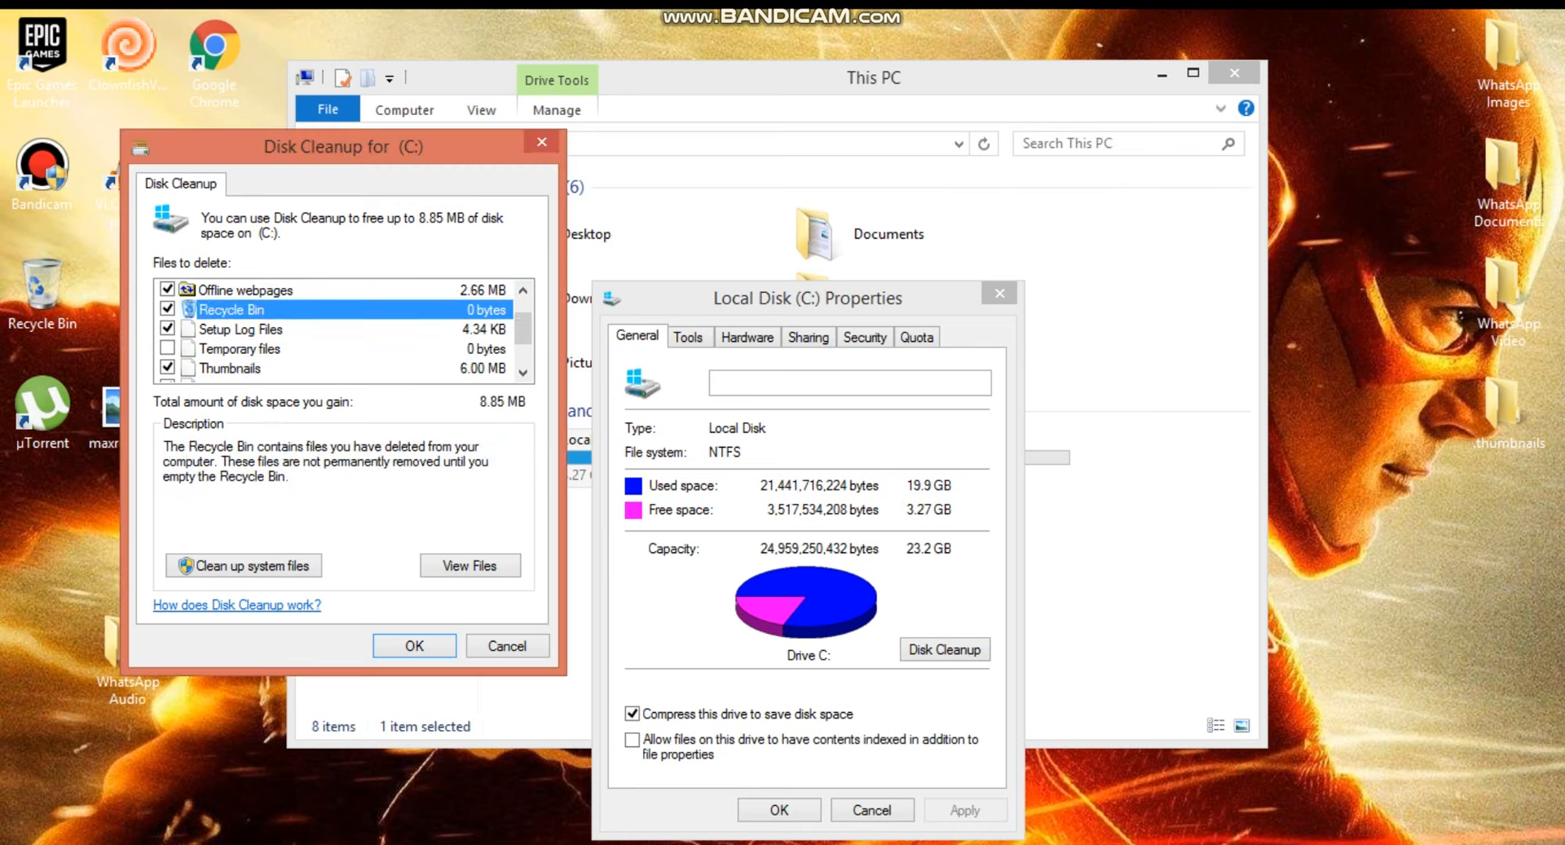
left_click(414, 645)
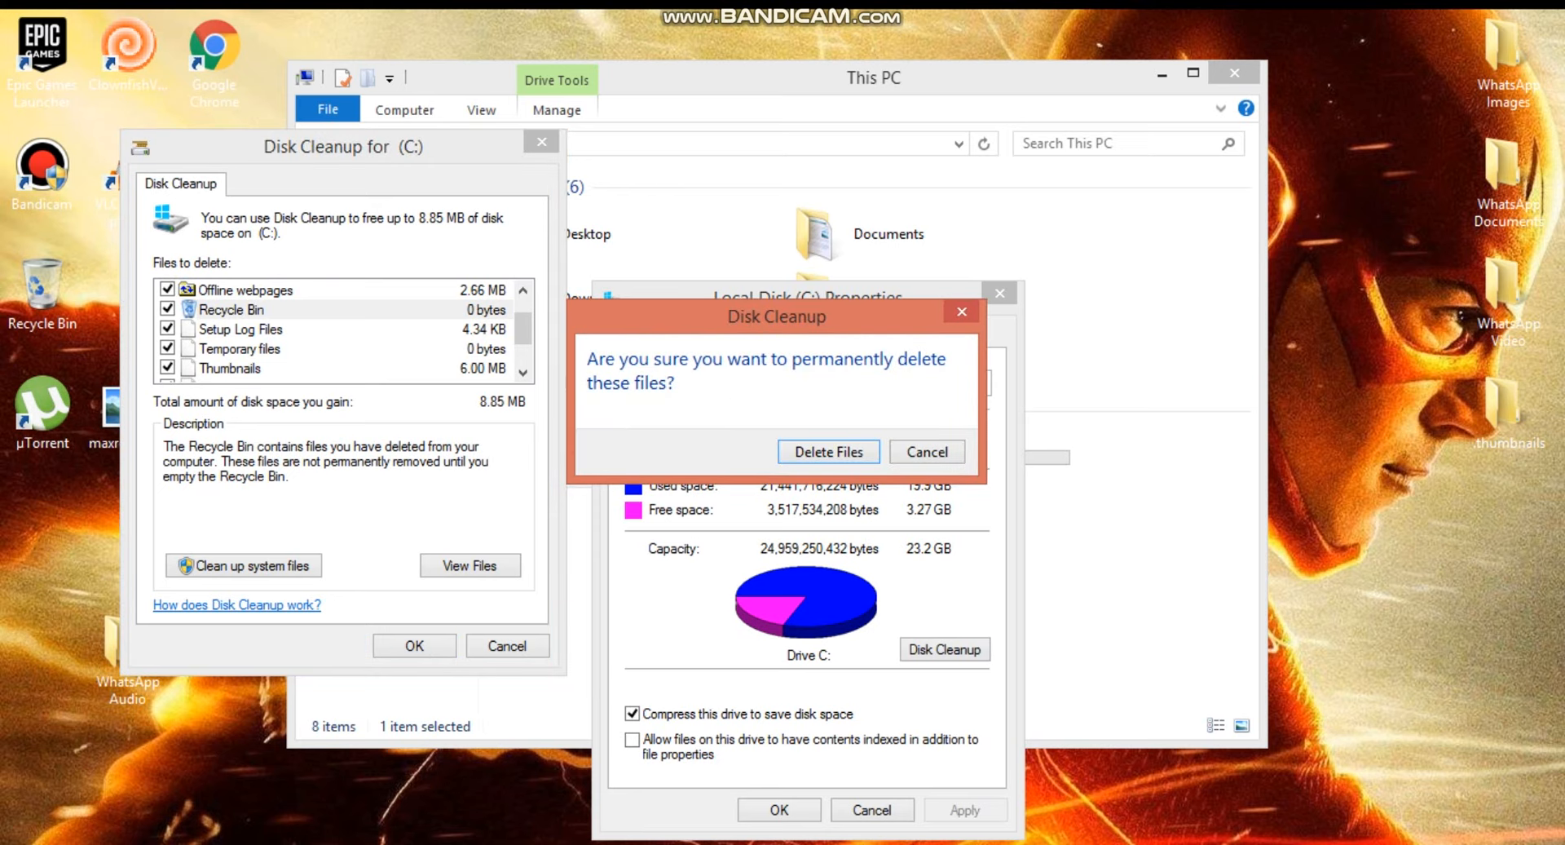
left_click(829, 452)
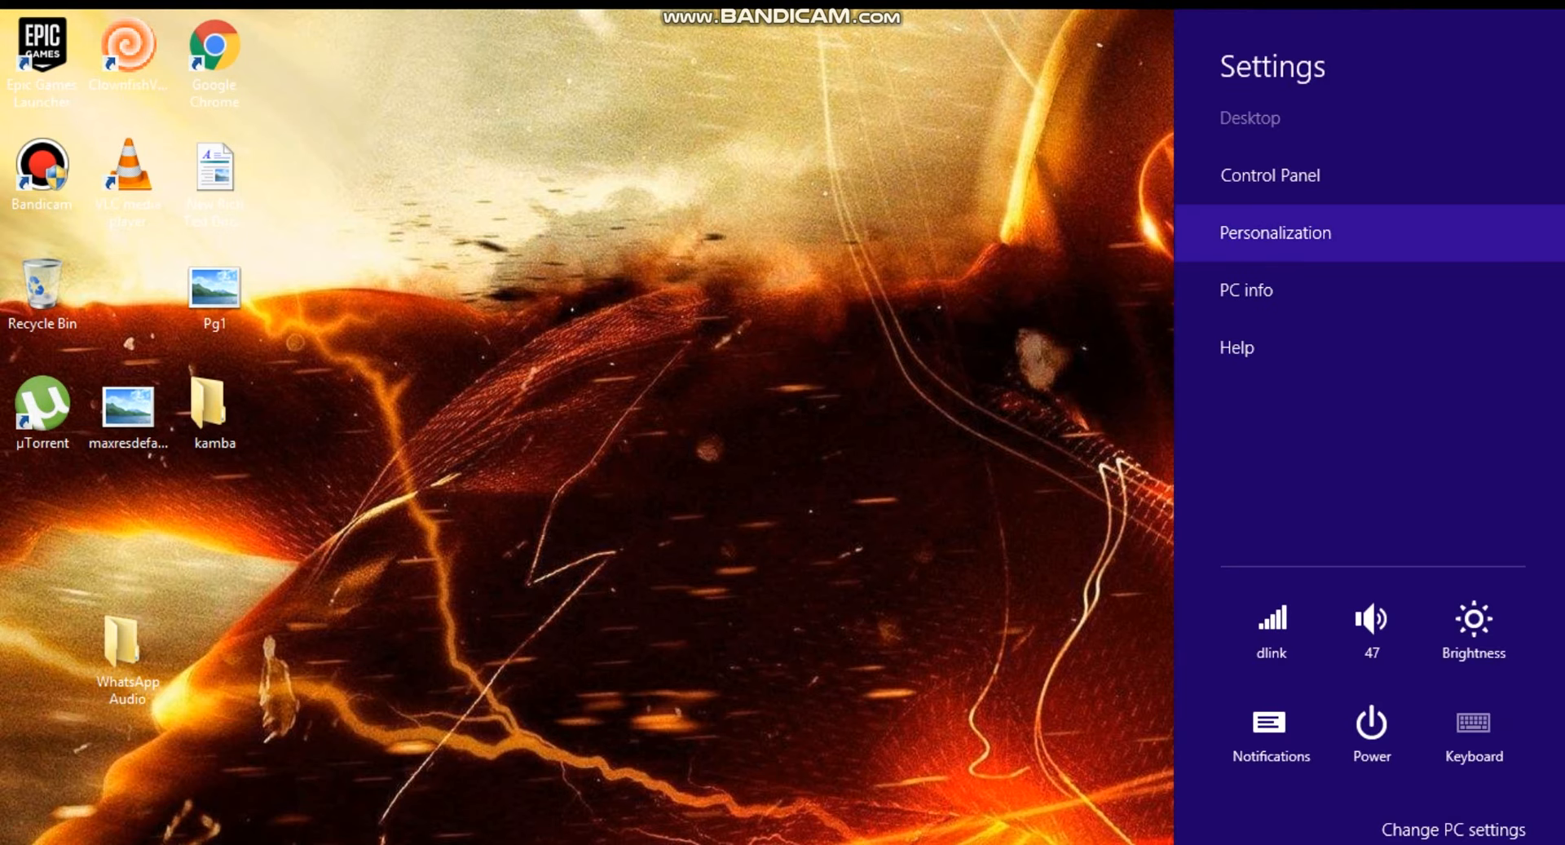
mouse_move(1244, 290)
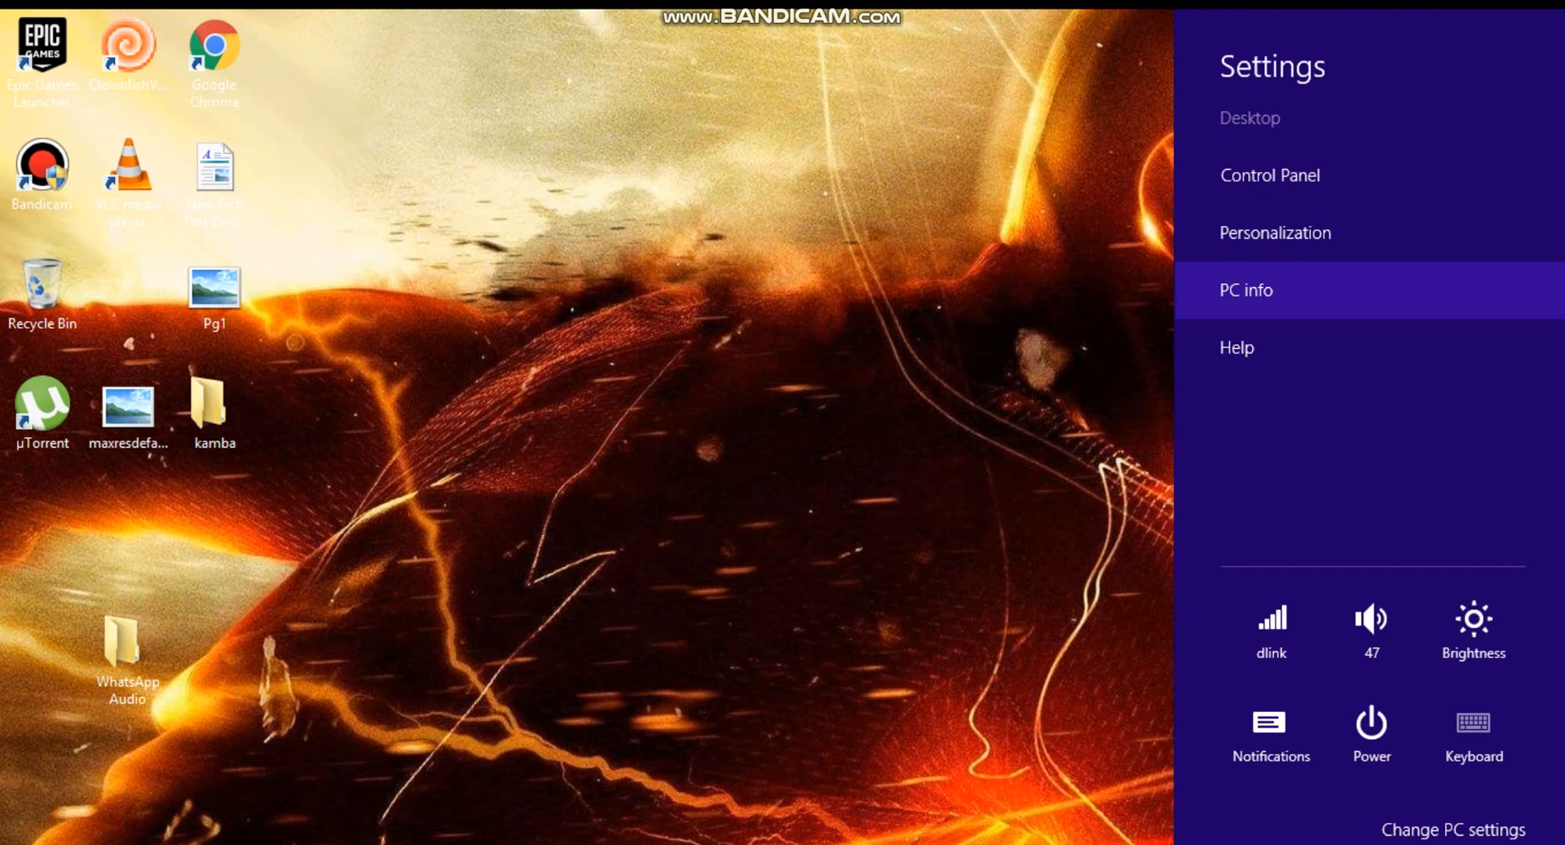
Show the PC info System page from the Settings charm
left_click(1239, 290)
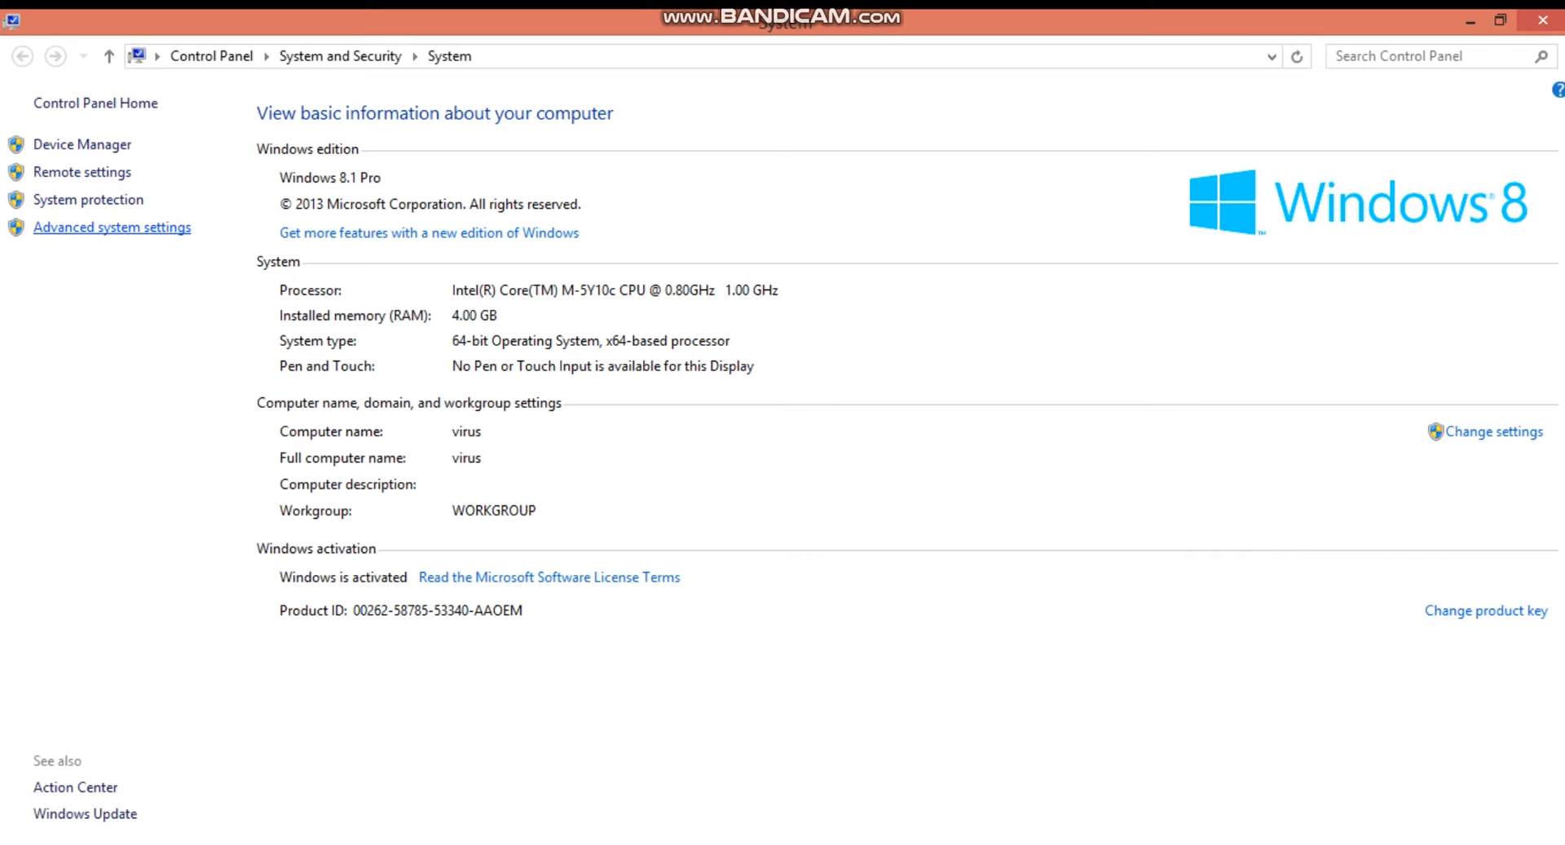
Set Performance Options to Adjust for best performance, review the Advanced tab, and save
left_click(113, 227)
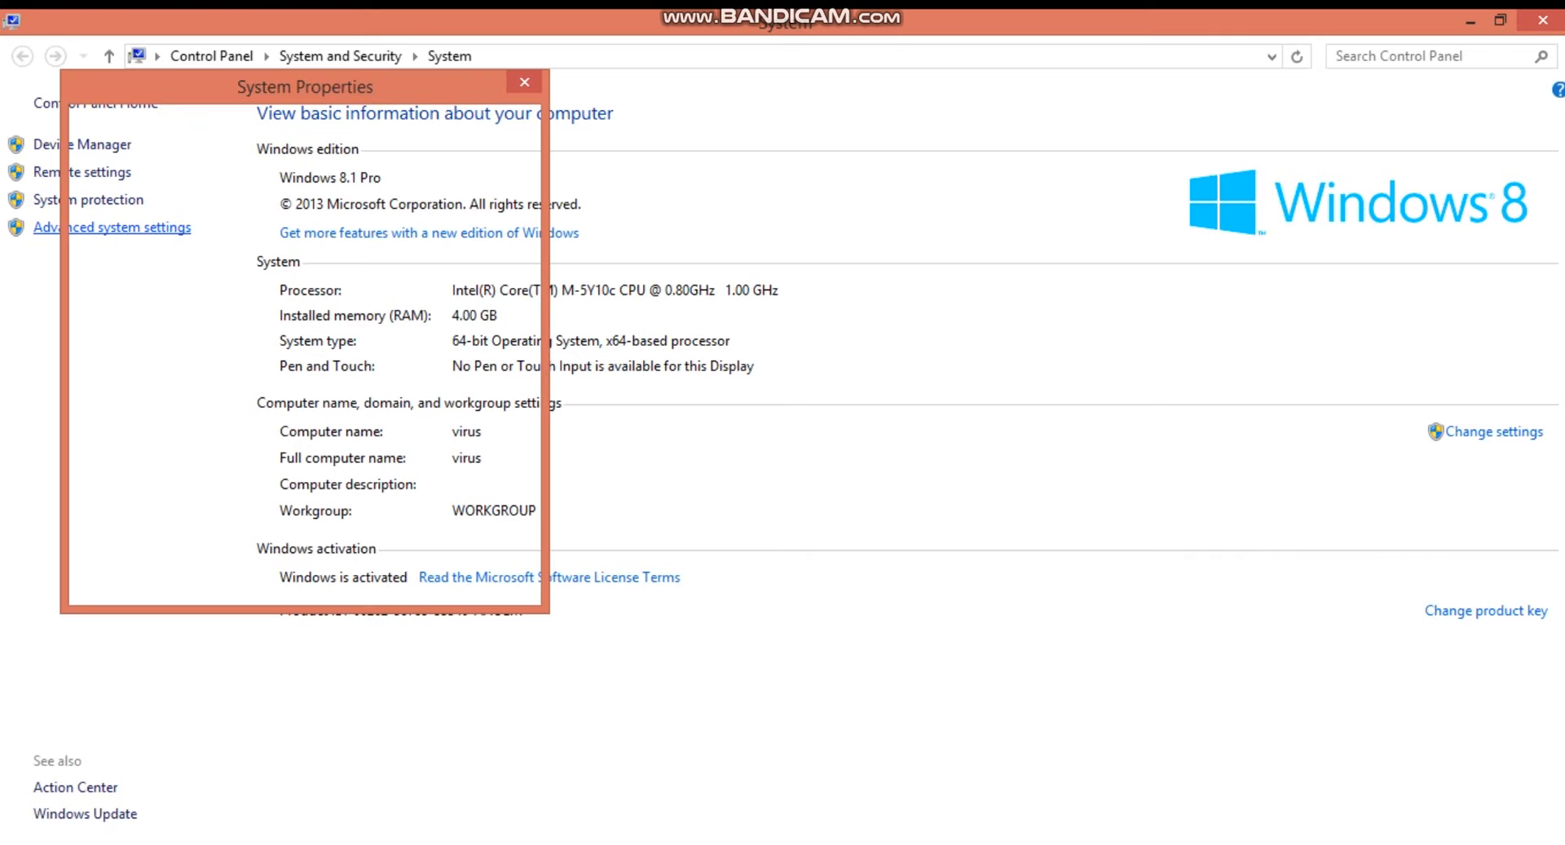
left_click(281, 126)
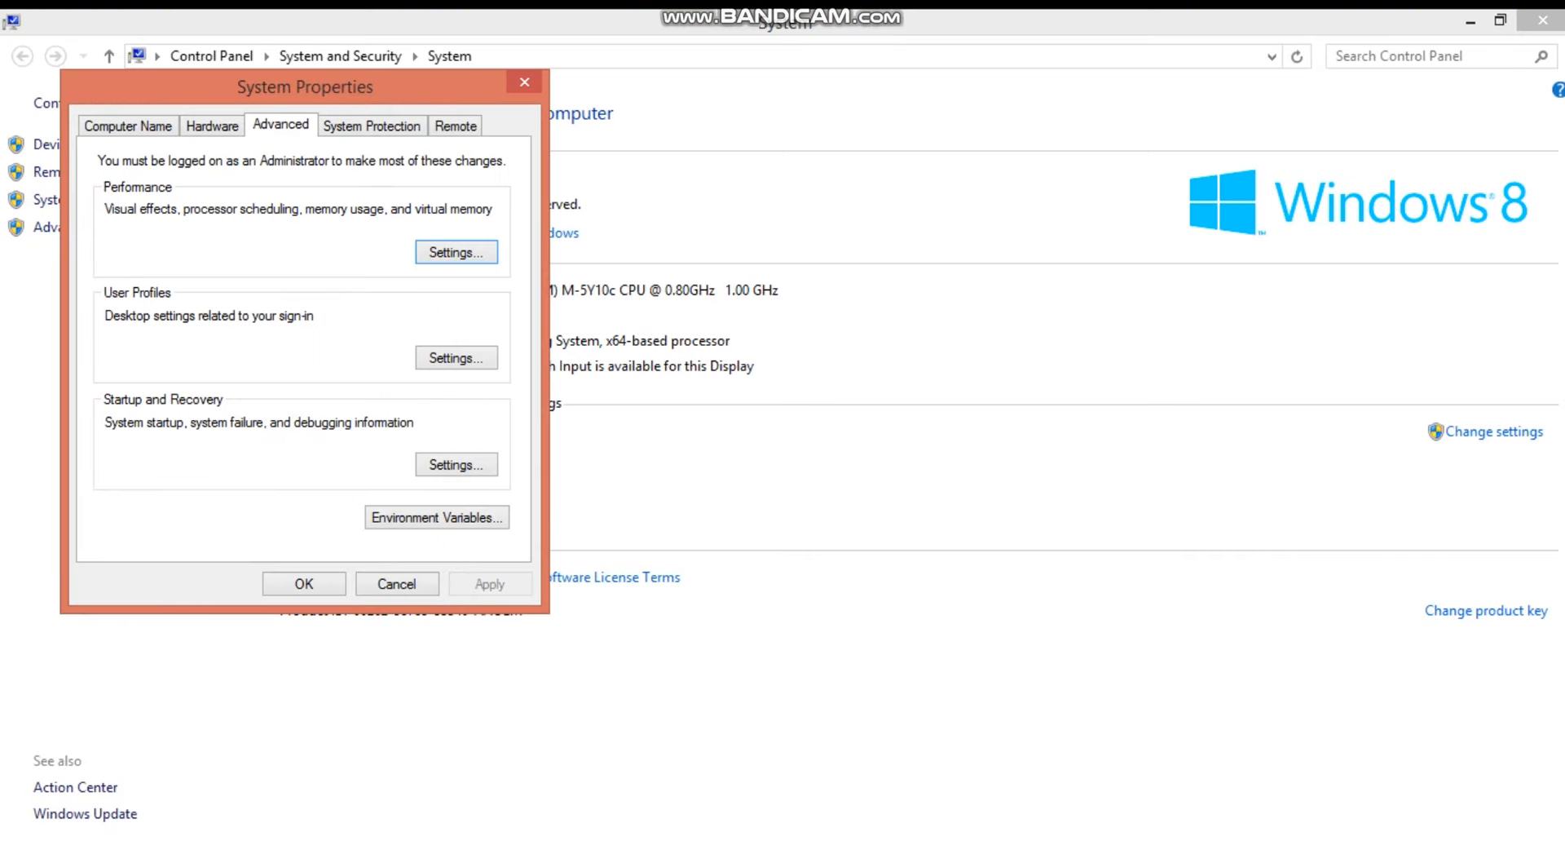
left_click(455, 251)
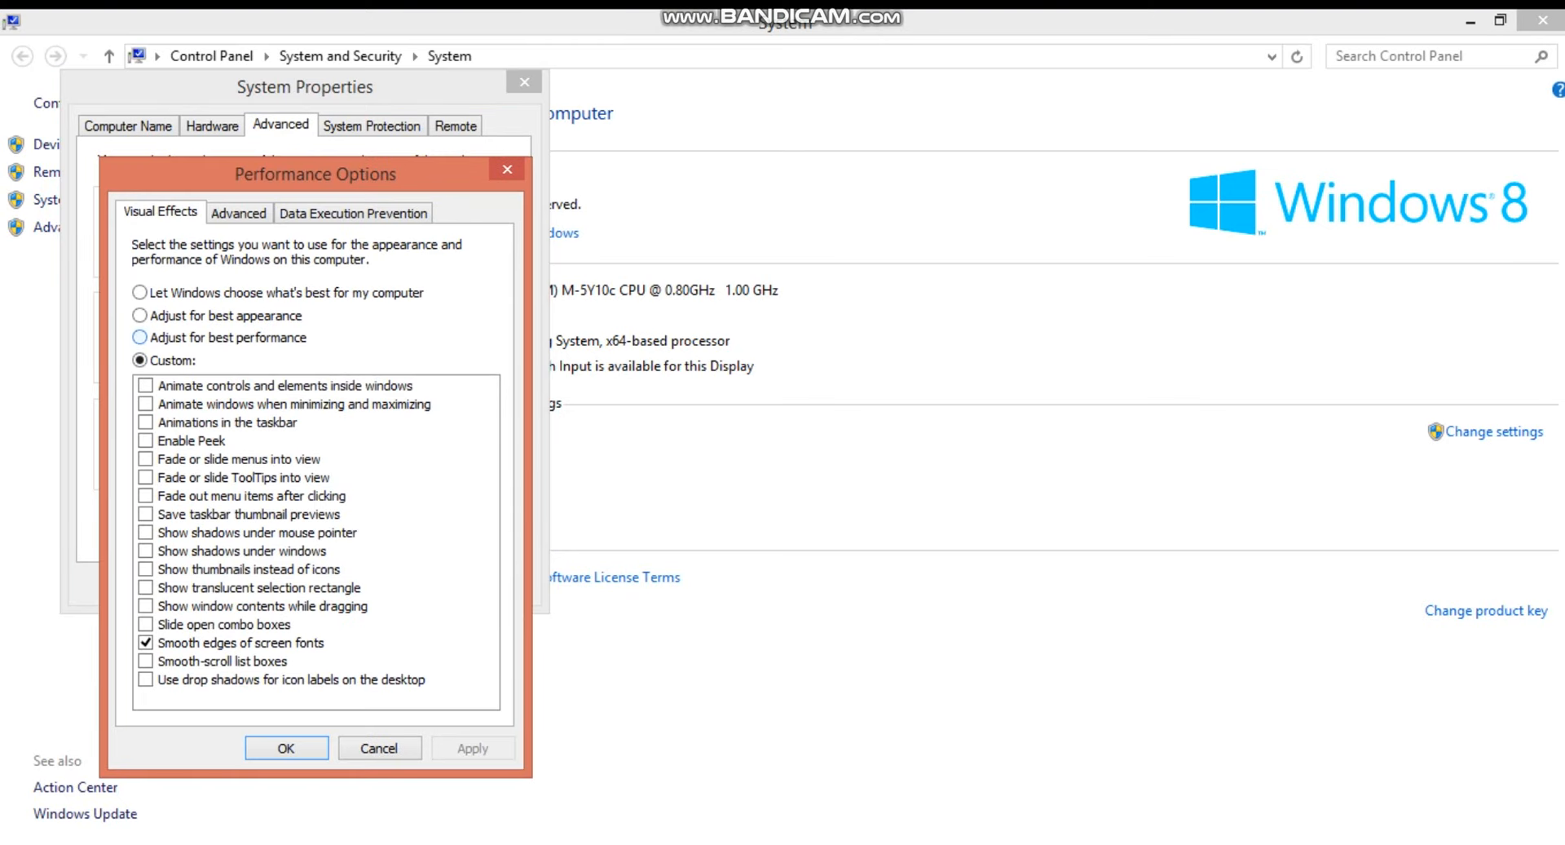
left_click(140, 338)
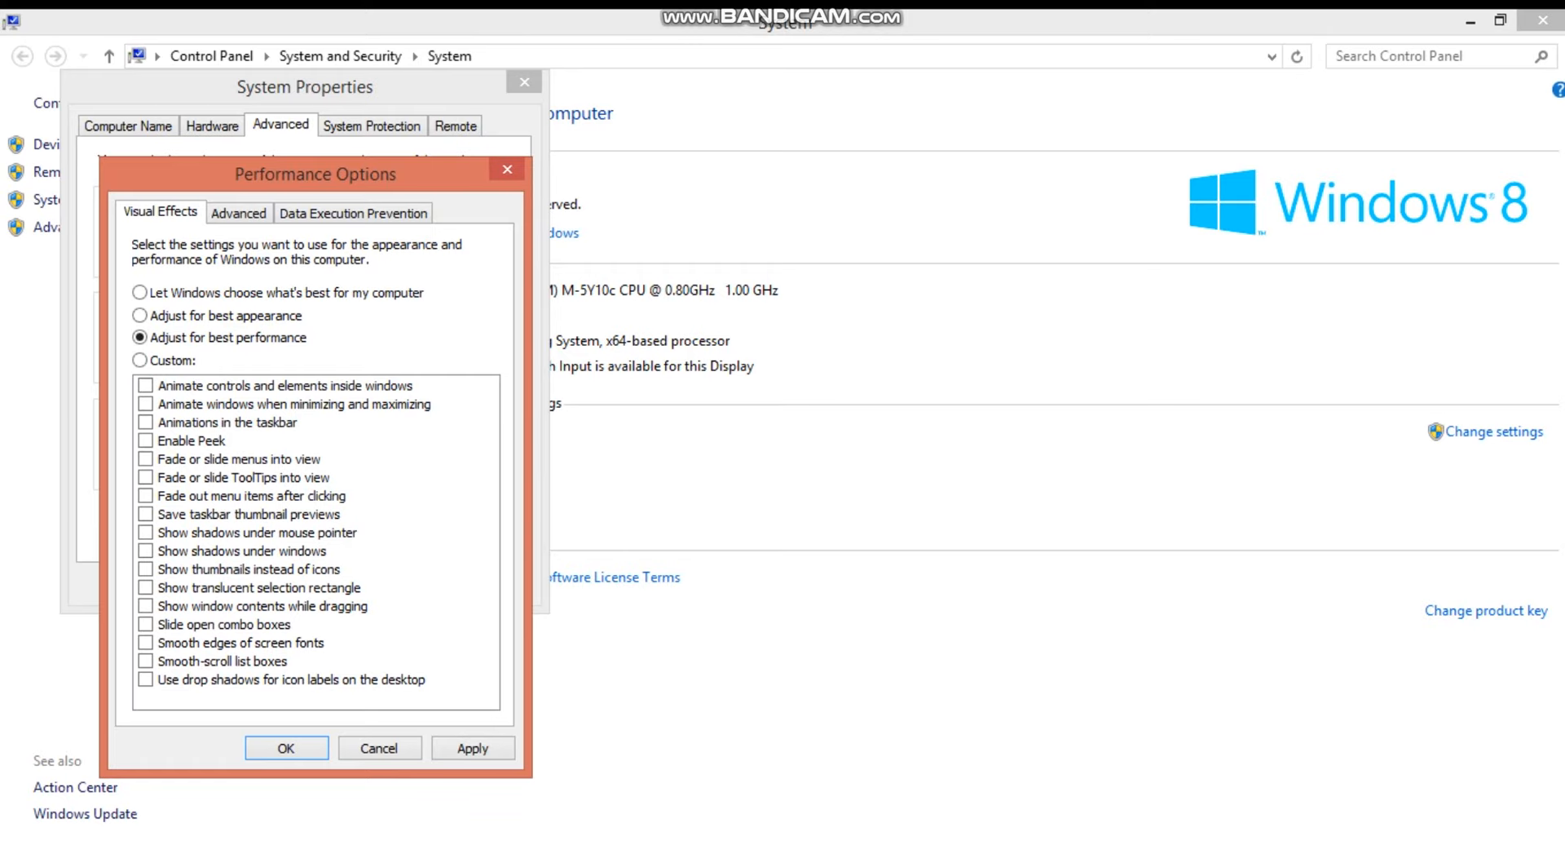
left_click(145, 643)
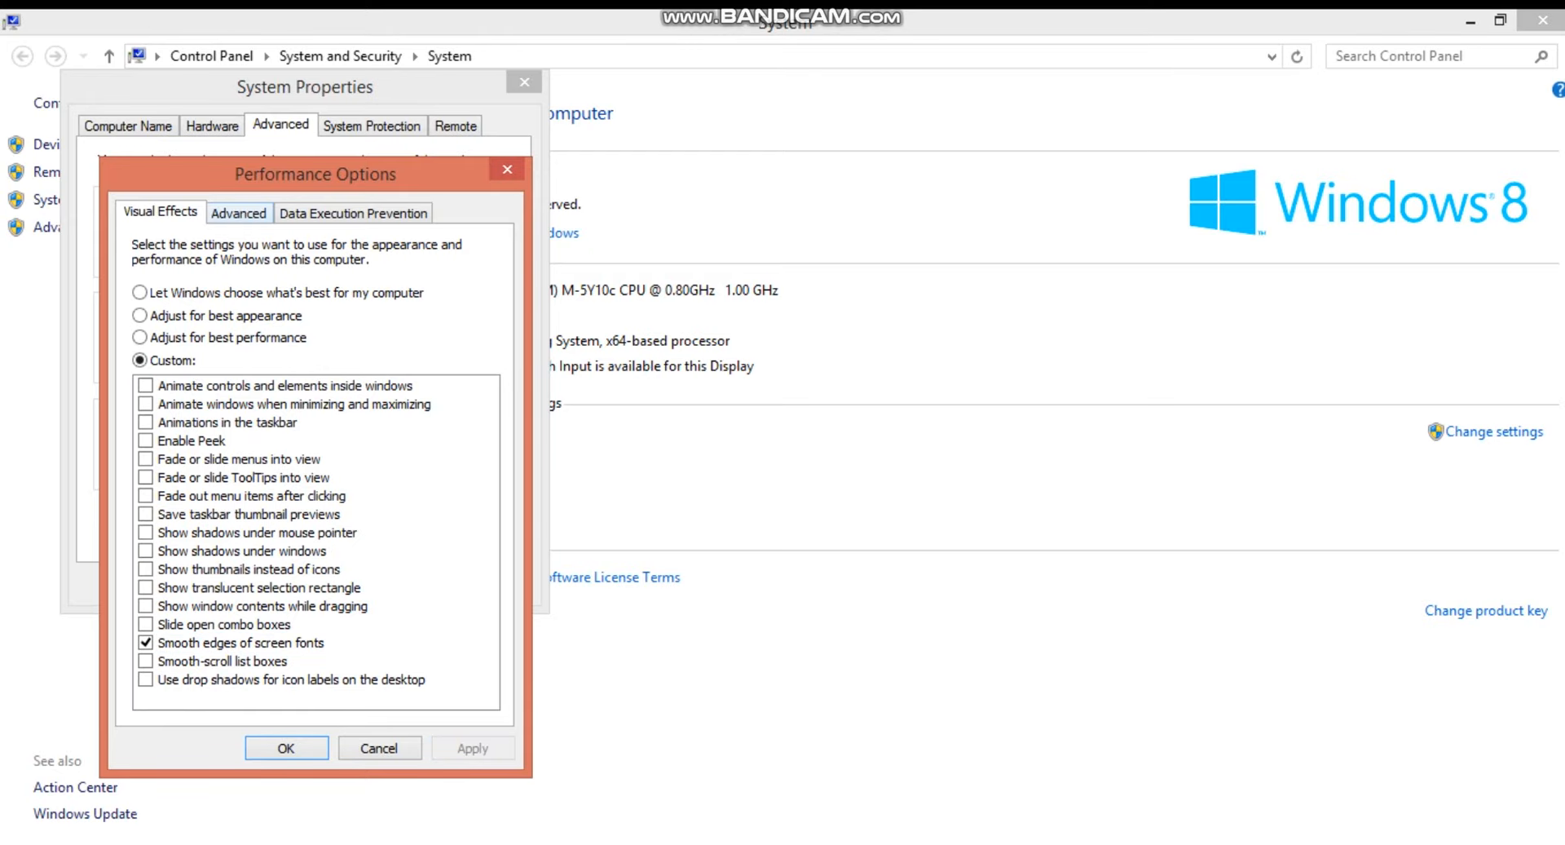
left_click(238, 212)
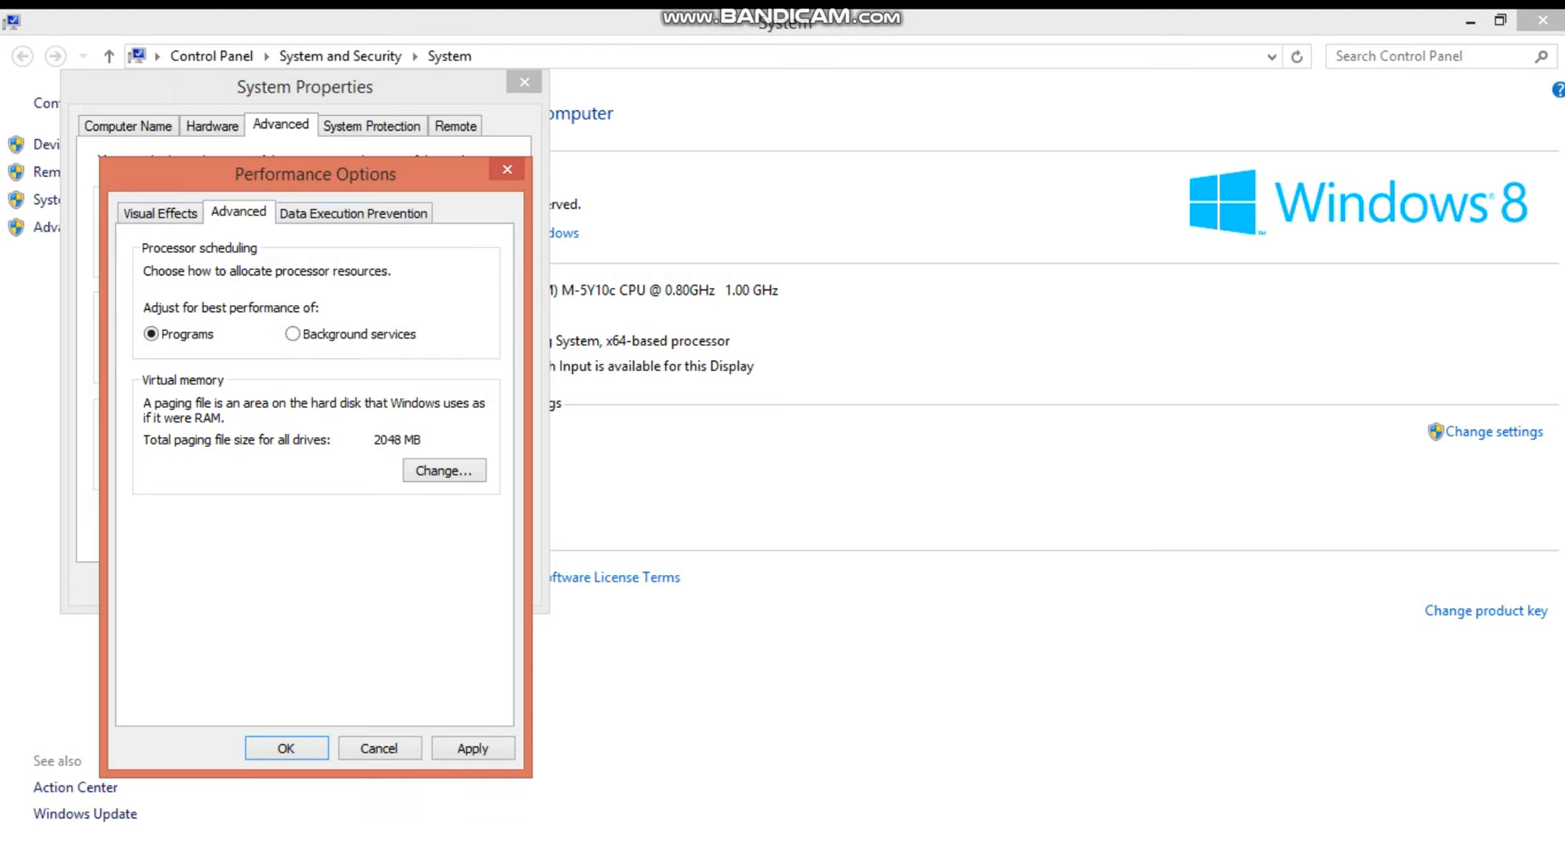
left_click(285, 749)
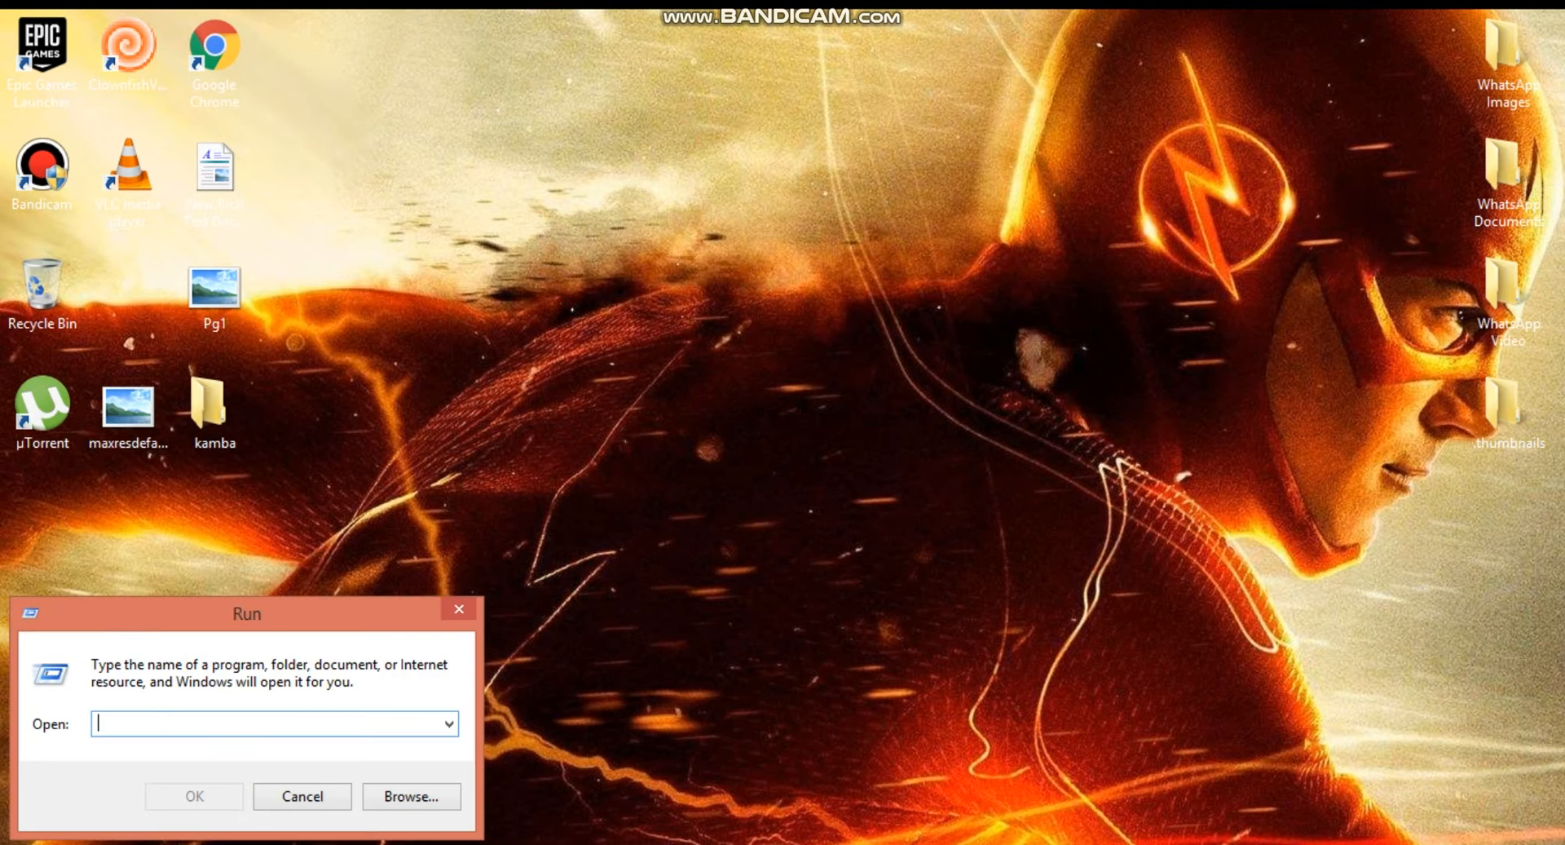
Run msconfig to launch System Configuration
type("msco")
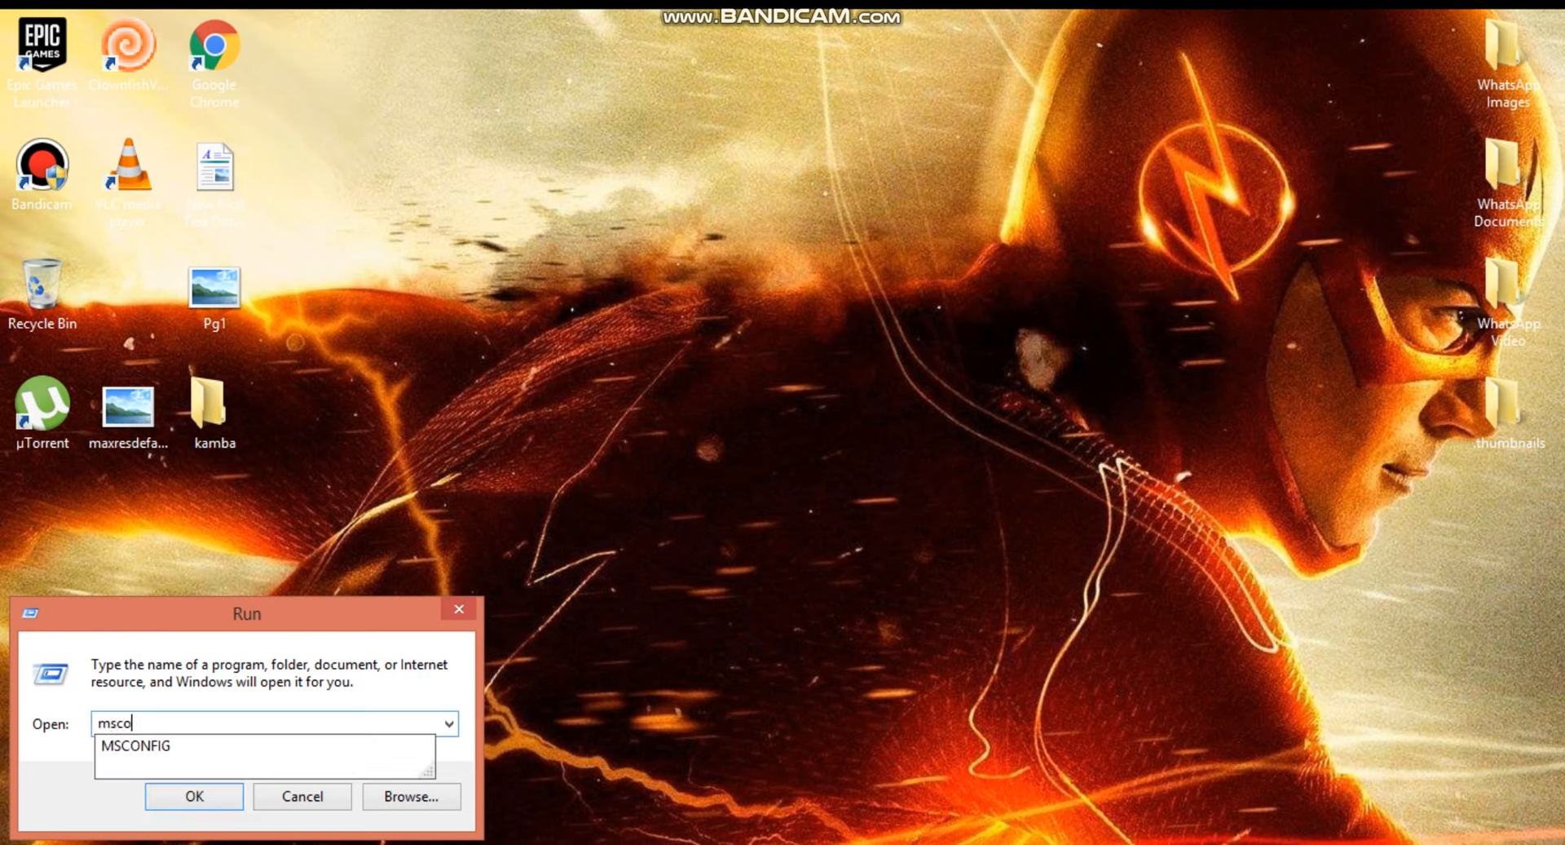
type("nfig")
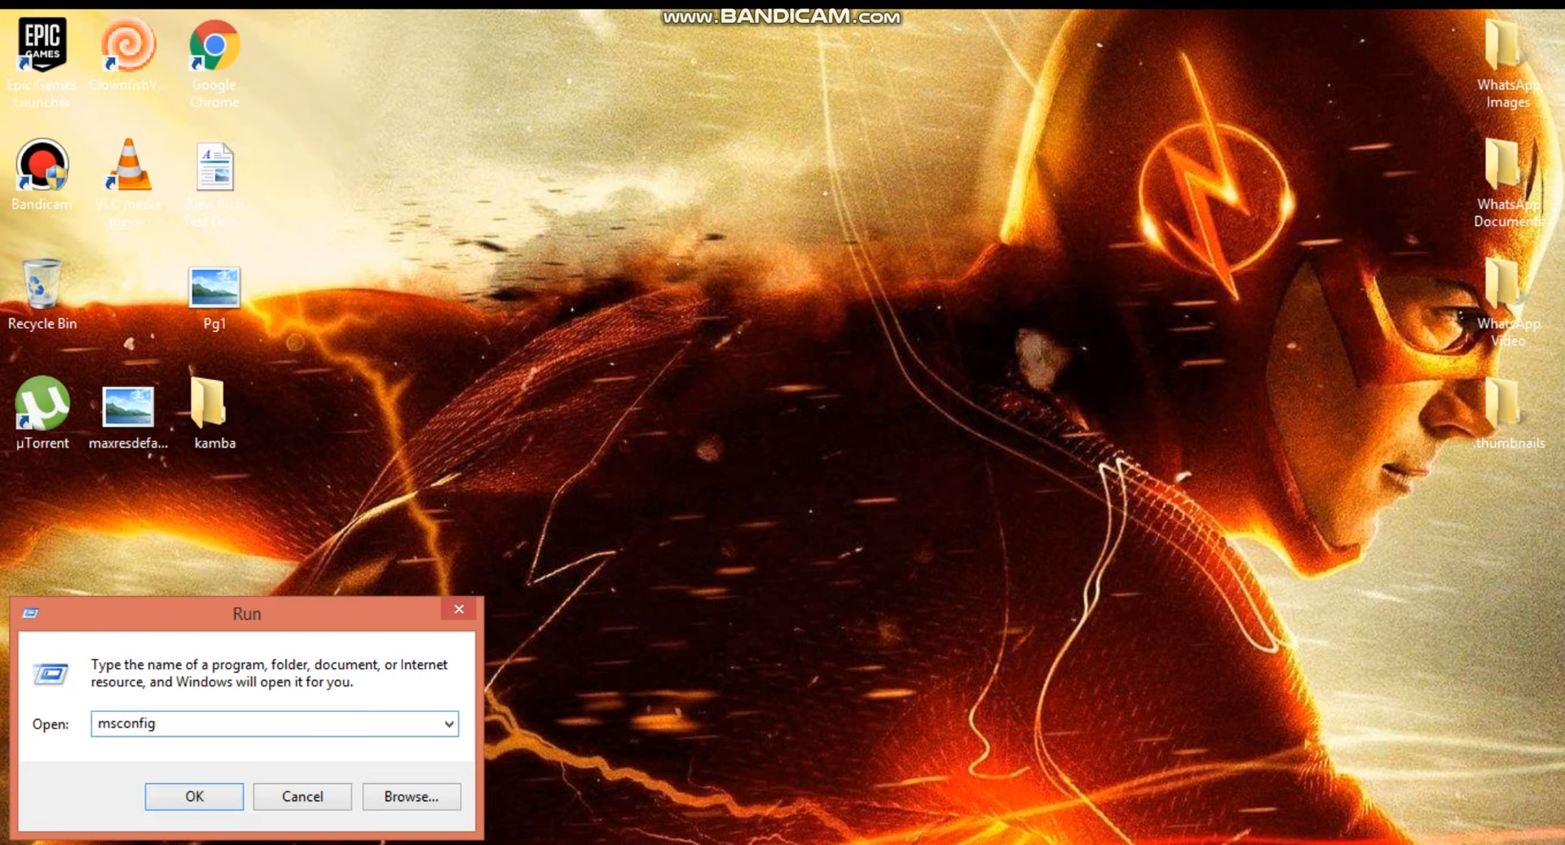
left_click(194, 795)
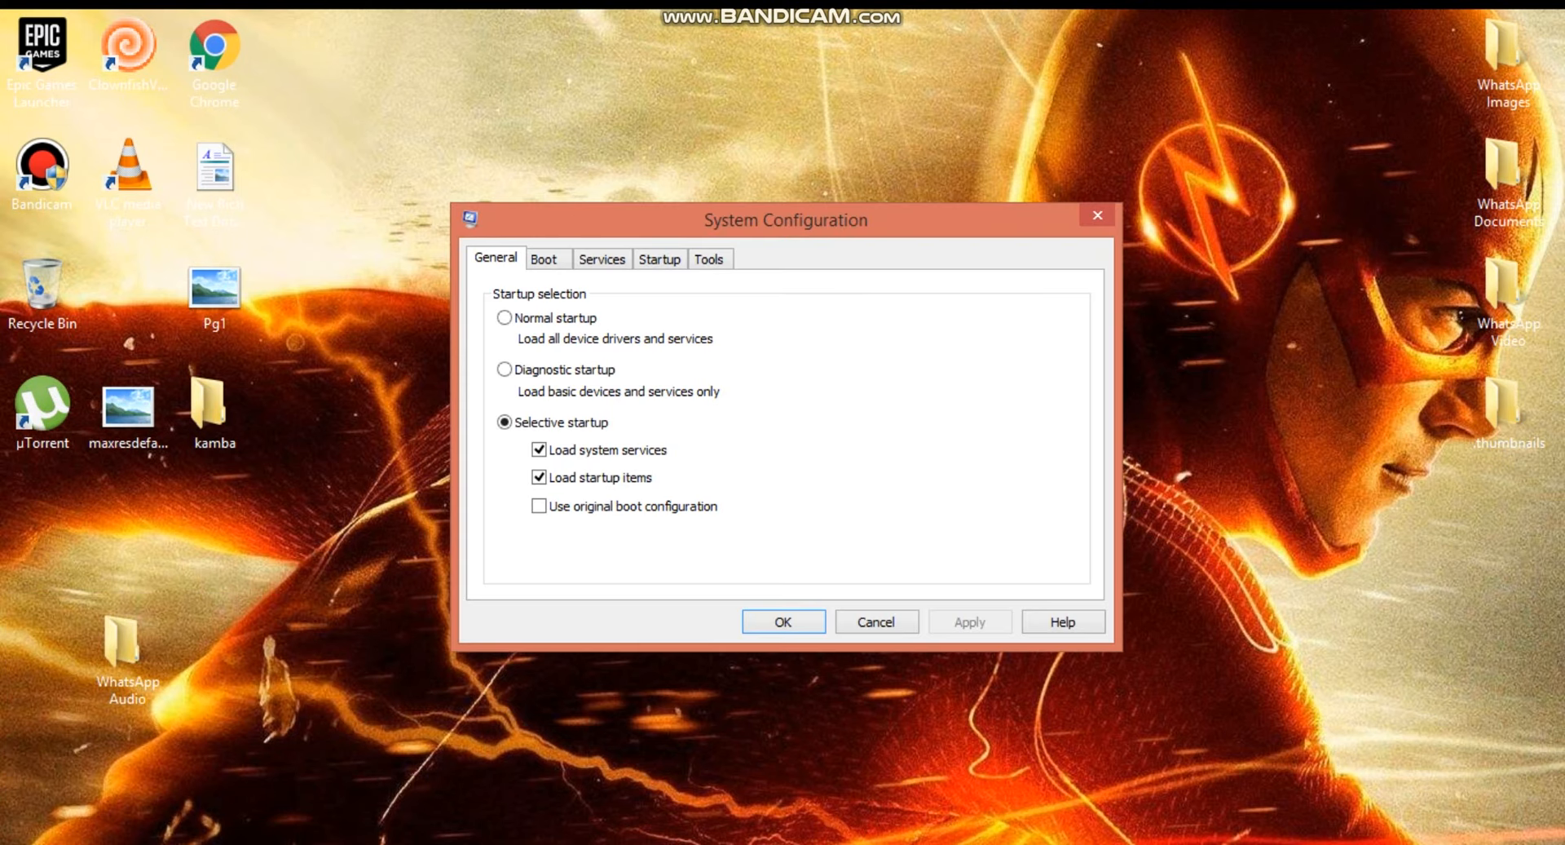
On the Boot tab, select the timeout value and bring up BOOT Advanced Options
left_click(544, 259)
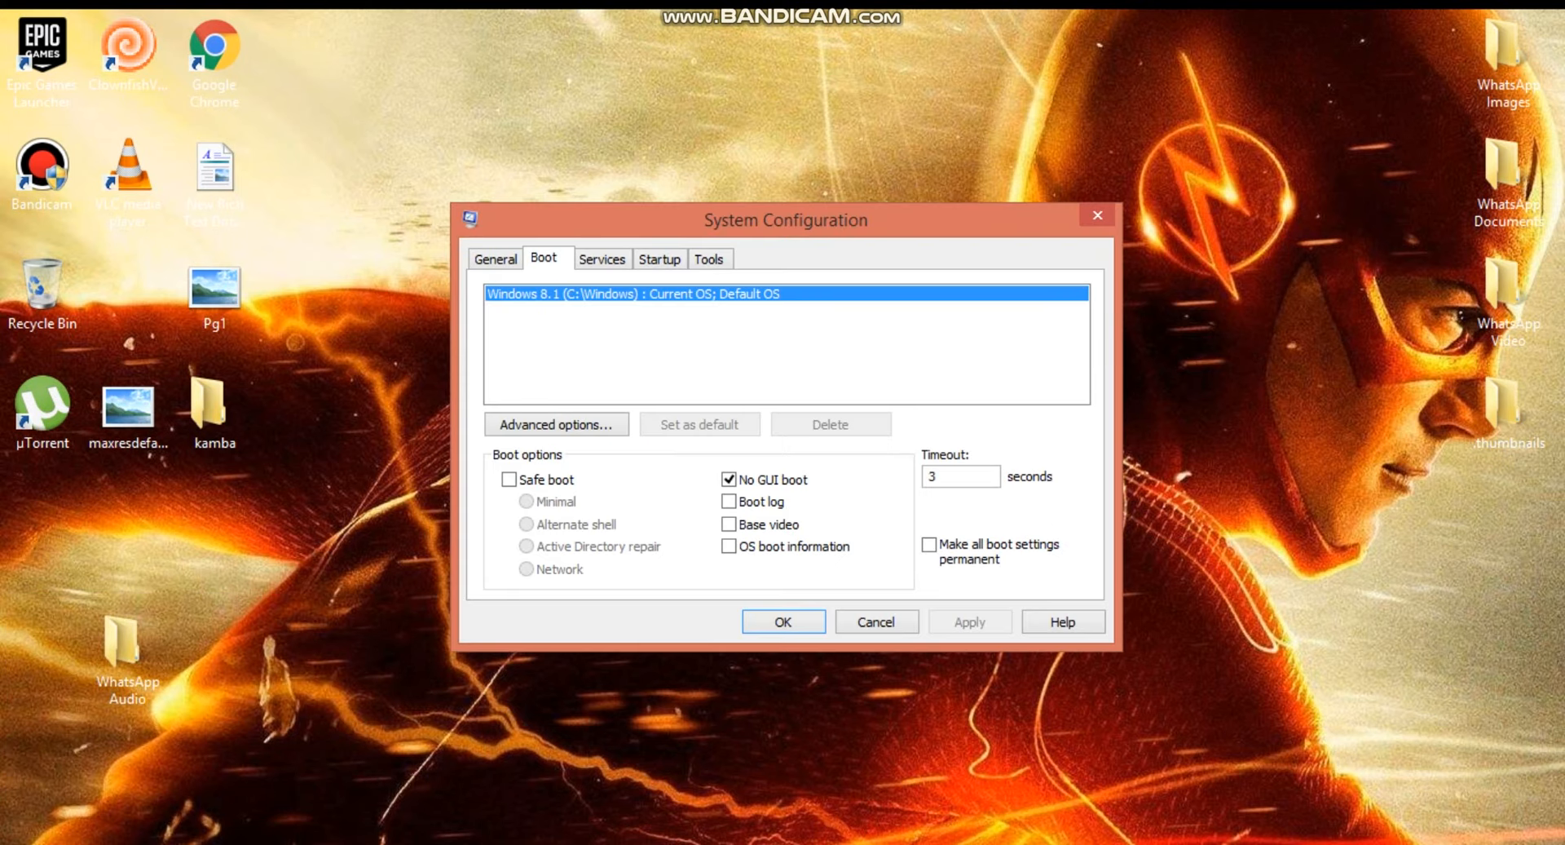
left_click(959, 476)
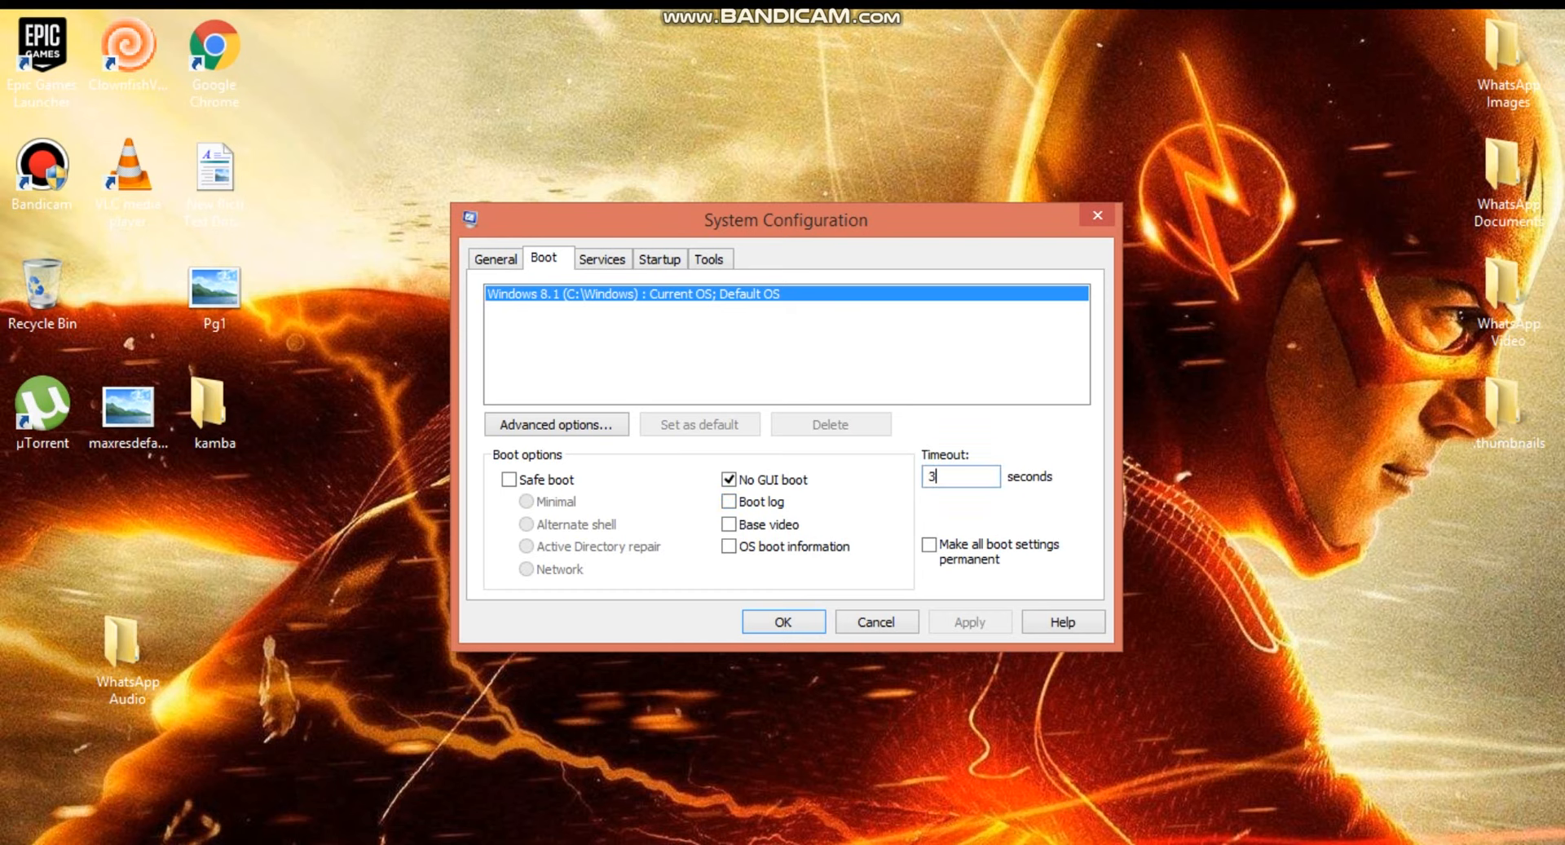
left_click(556, 424)
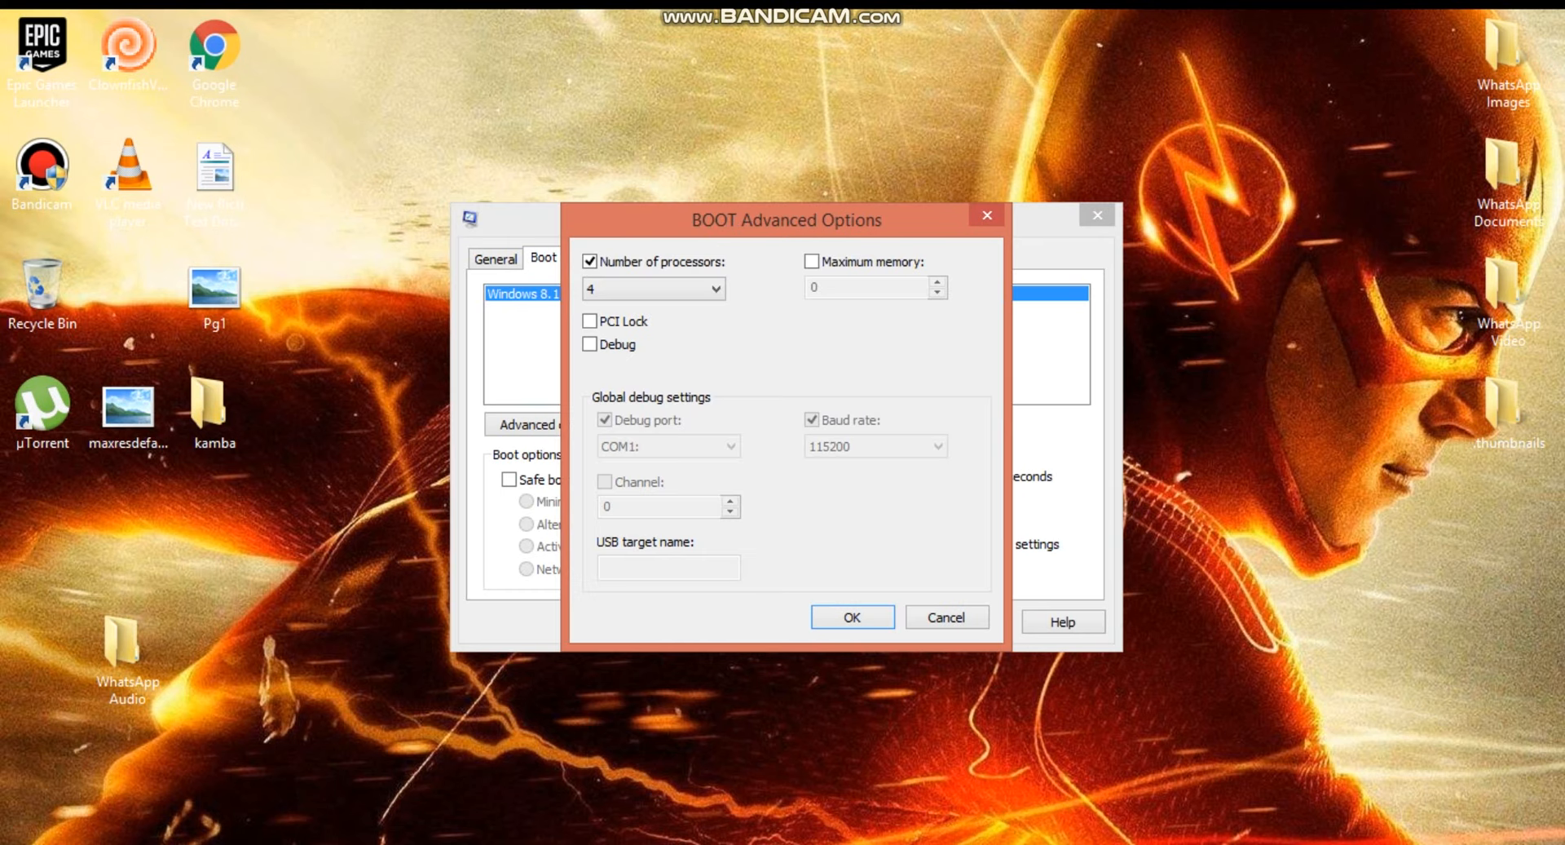
Set Number of processors to 4 in BOOT Advanced Options and confirm
left_click(712, 289)
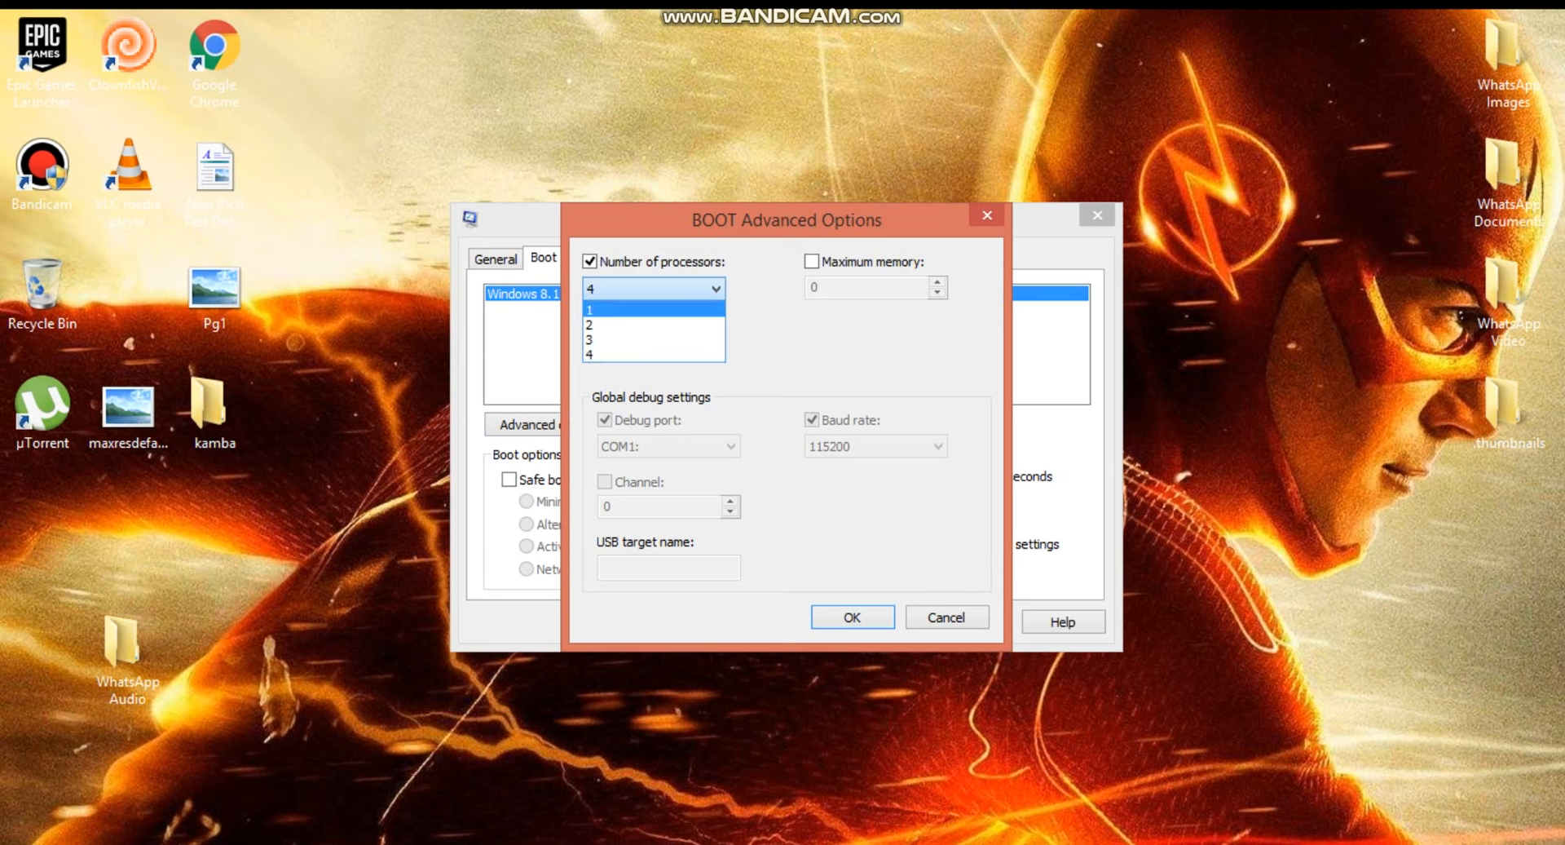
left_click(652, 290)
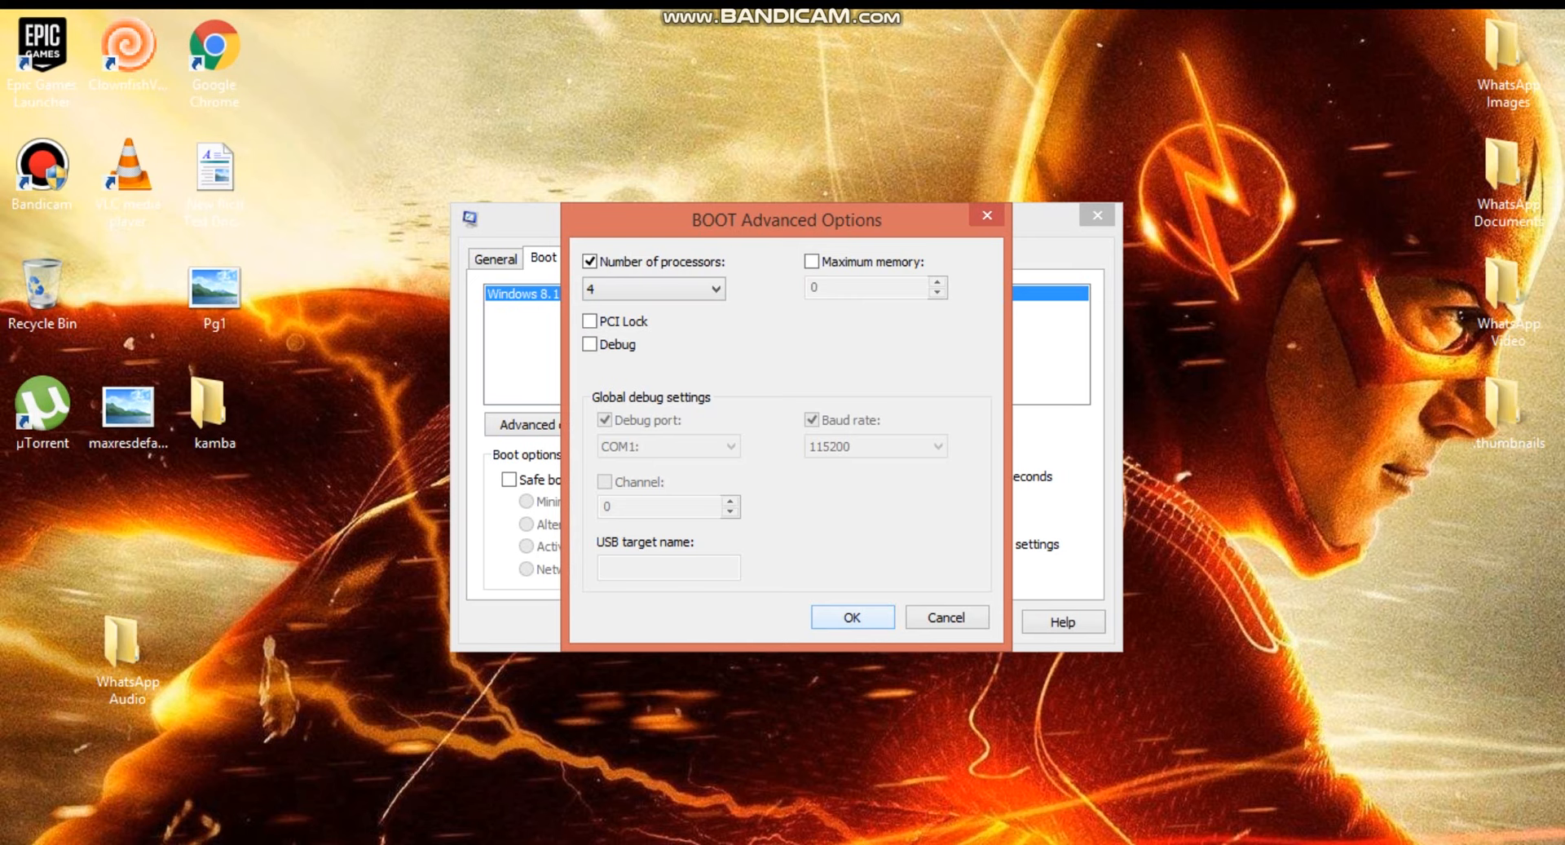
left_click(851, 622)
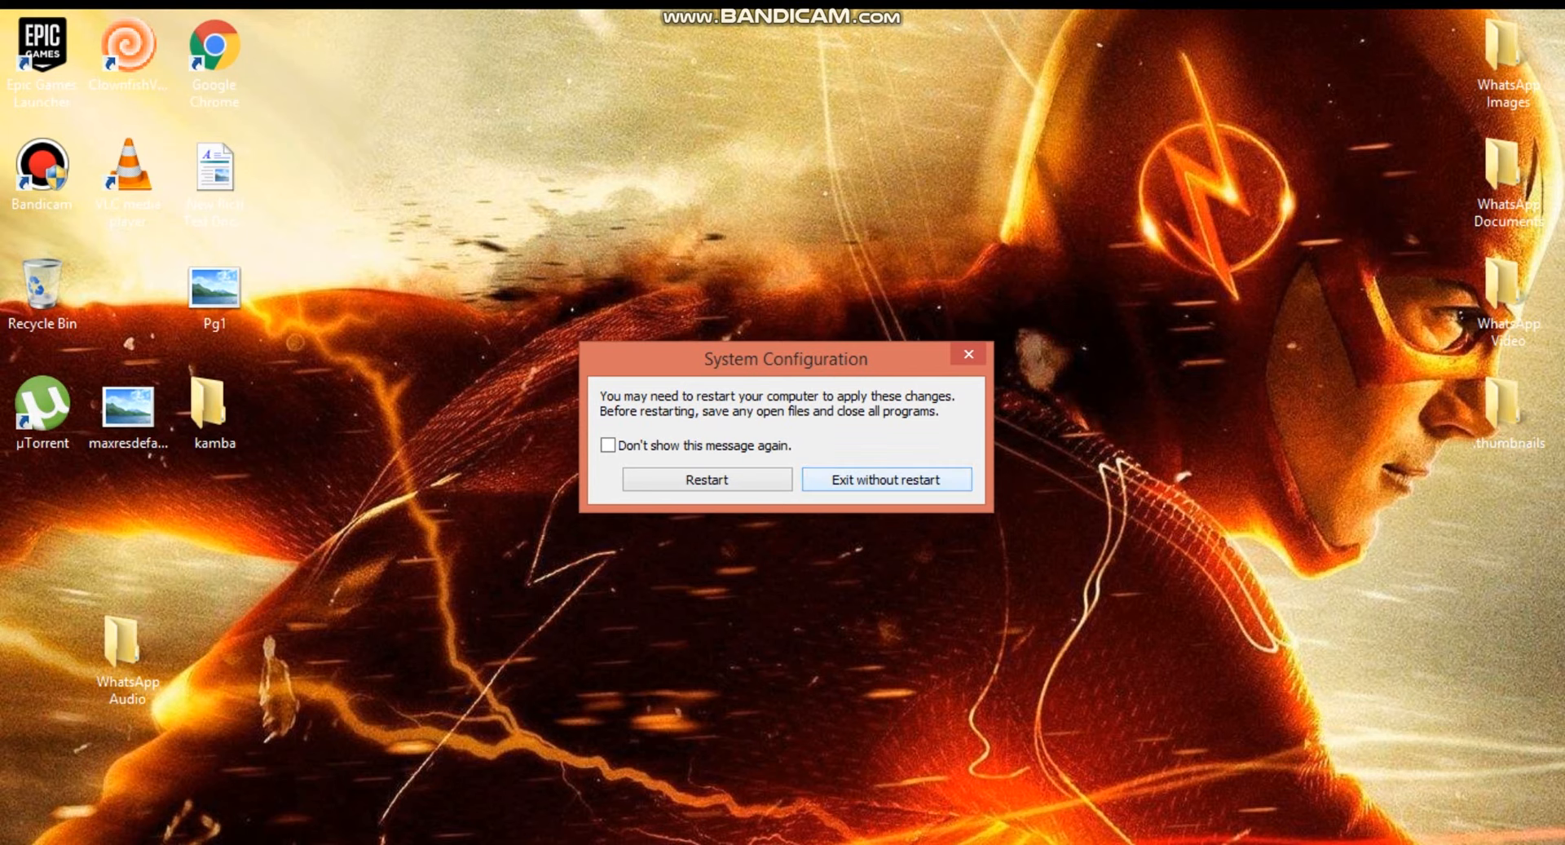
Exit System Configuration without restarting, keeping the boot changes
left_click(887, 488)
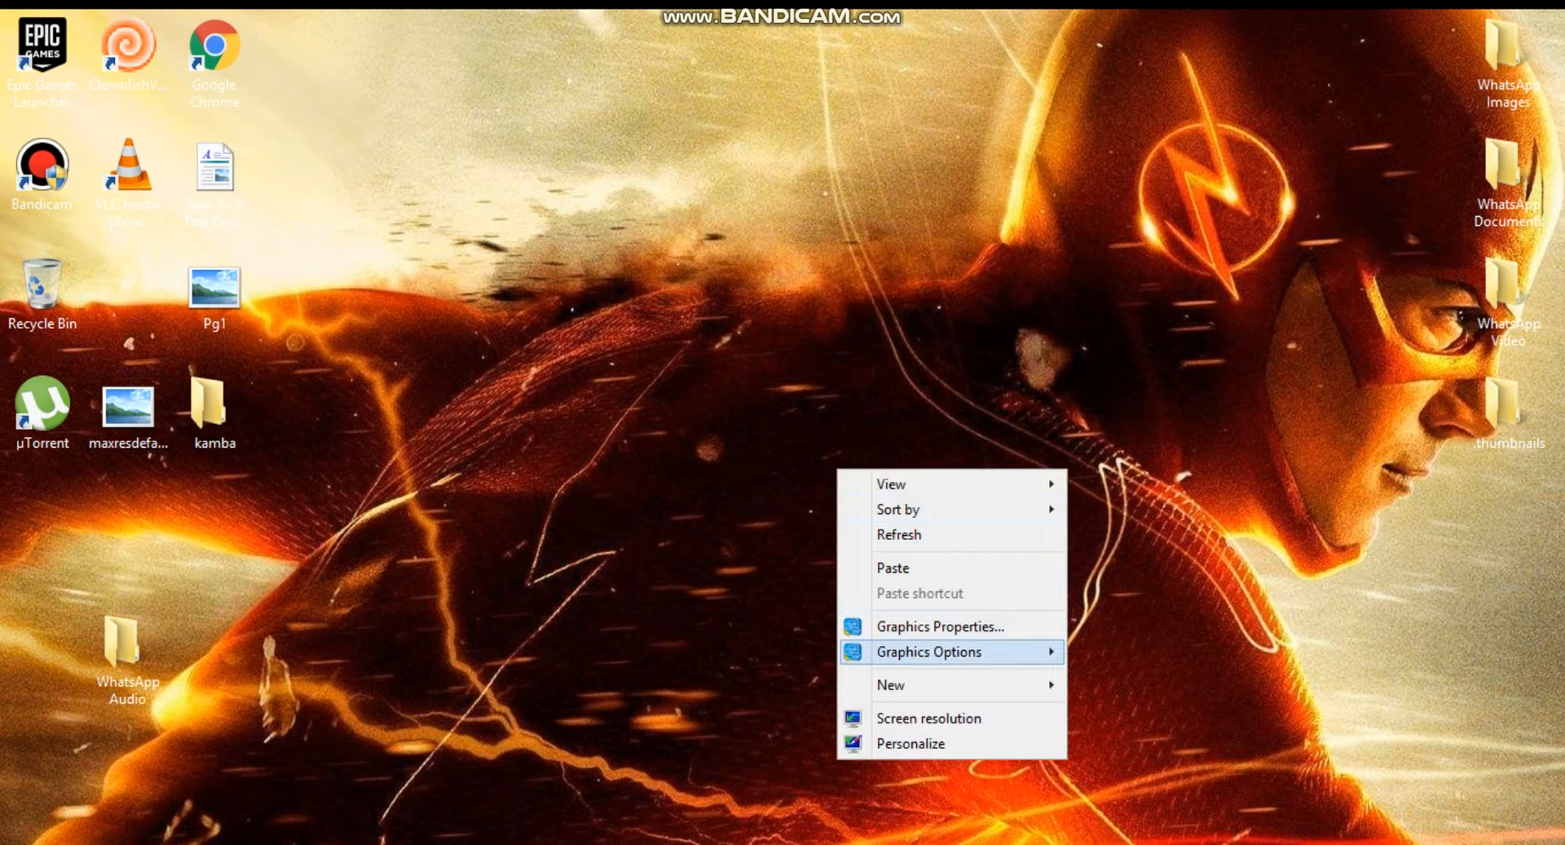
From Screen Resolution, show the Intel HD Graphics 5300 adapter properties
left_click(928, 718)
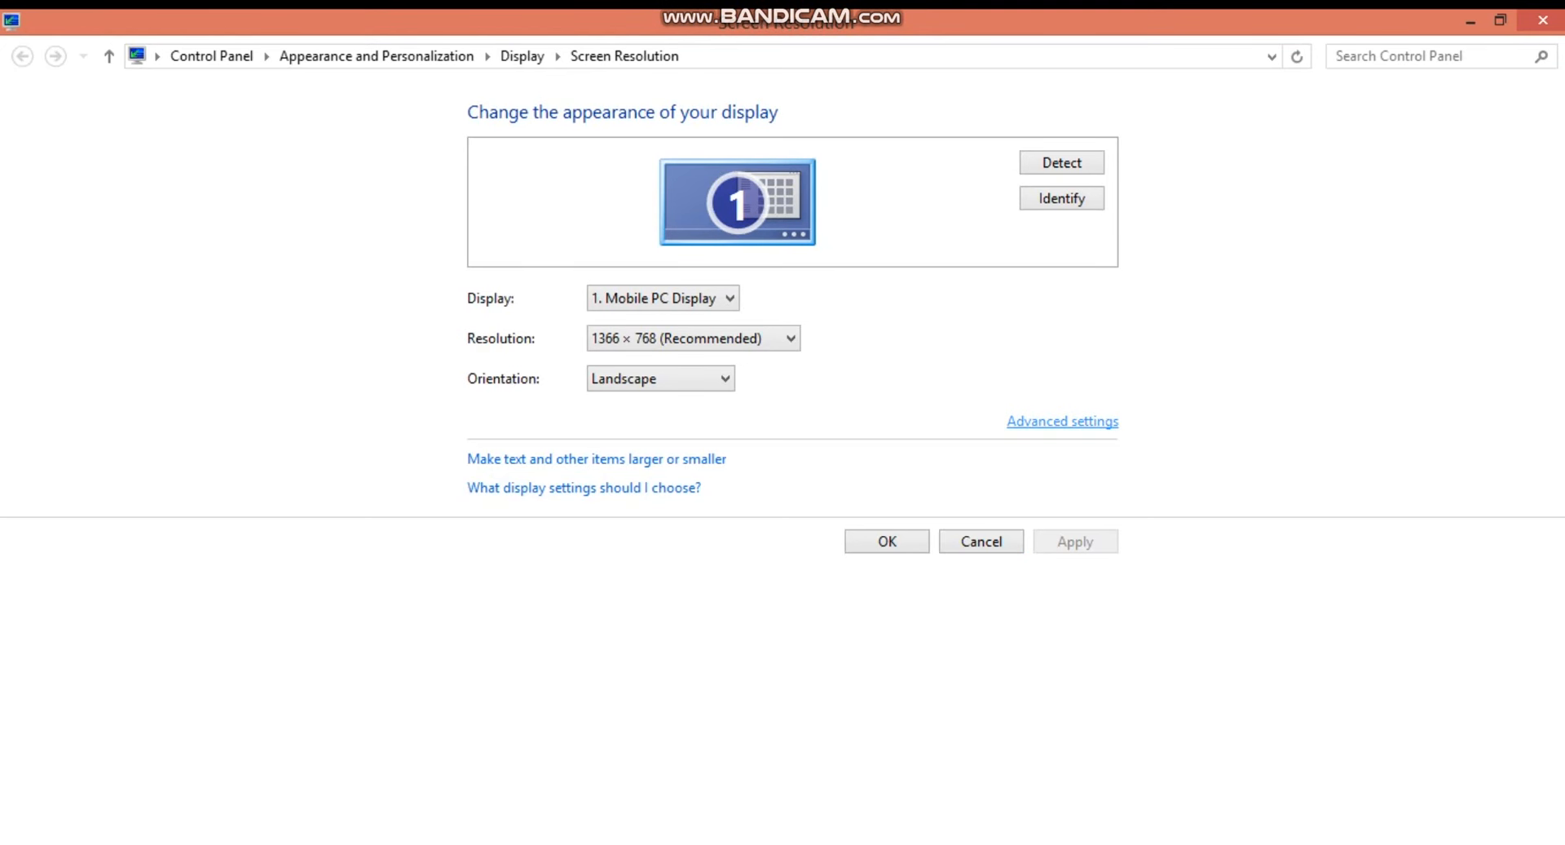
left_click(1062, 421)
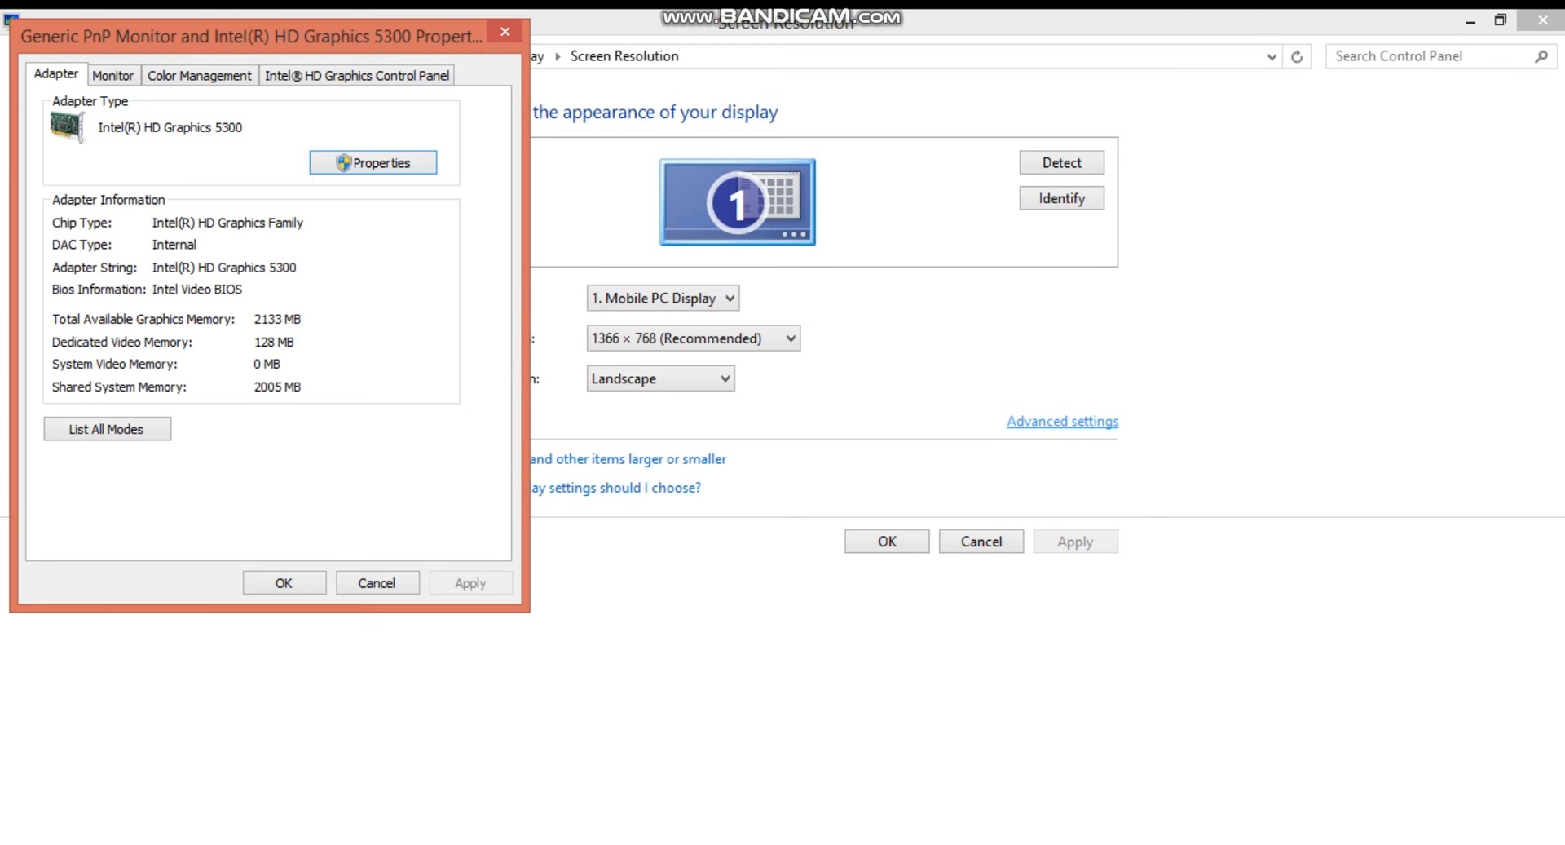